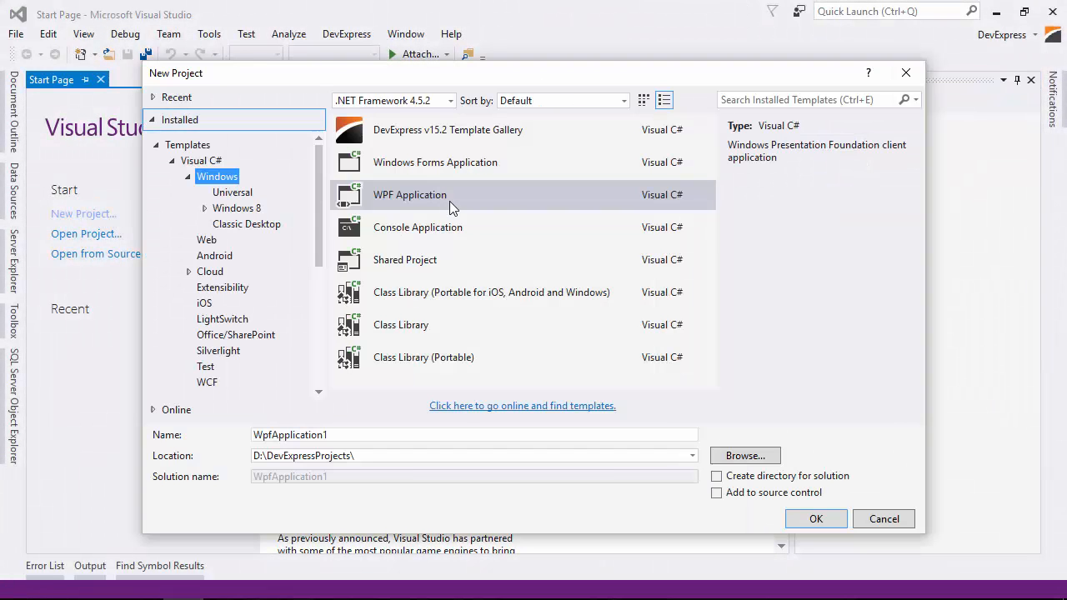
Create a WPF Application project named MVVMSchedulerApplication from the Visual C# Windows templates
{"action": "left_click", "coordinate": [473, 434]}
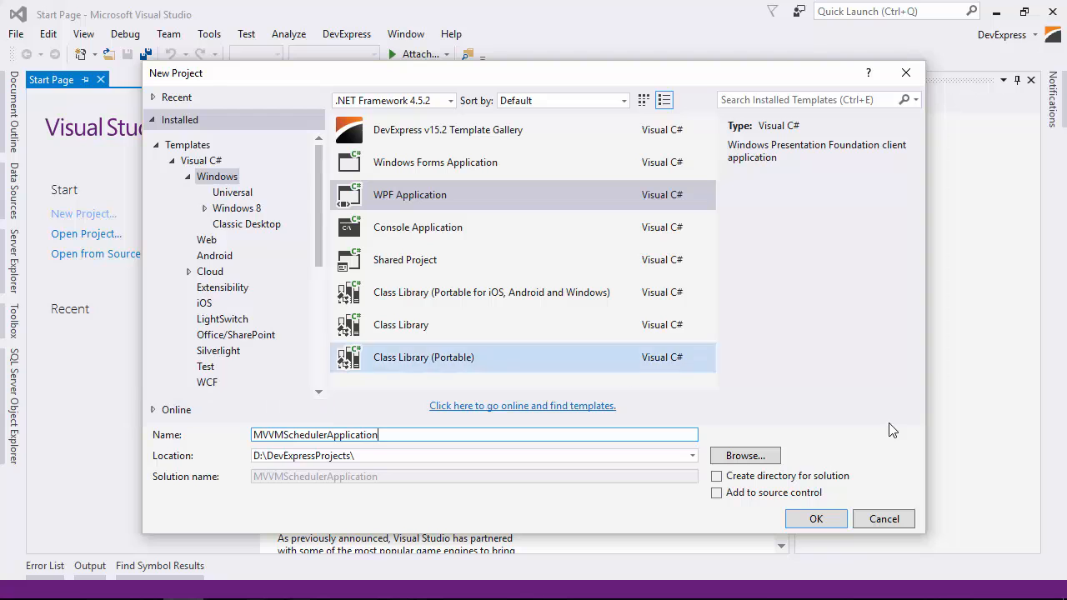
{"action": "left_click", "coordinate": [815, 519]}
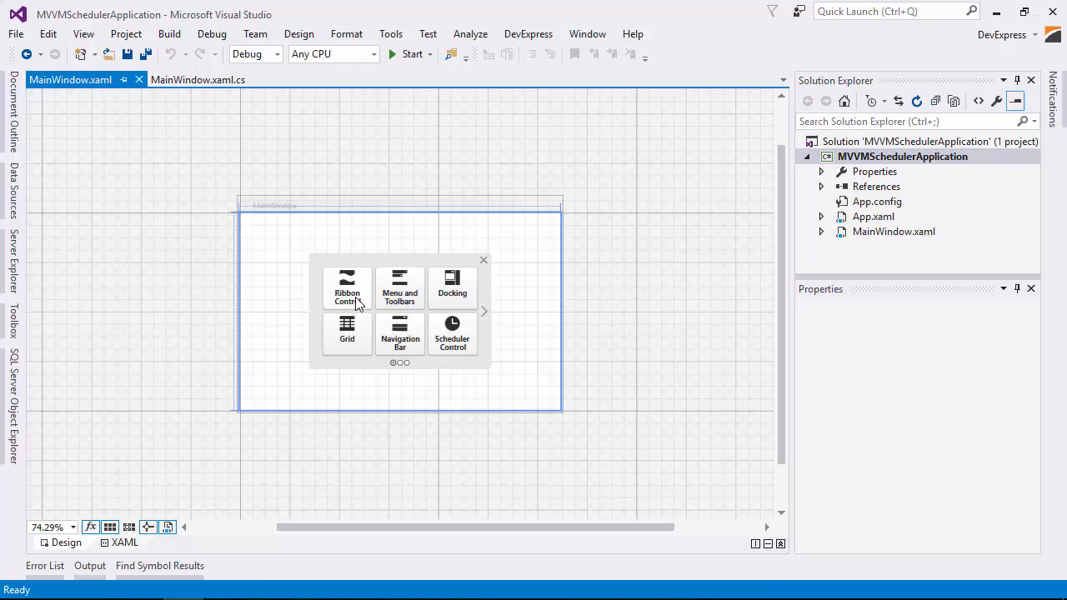
{"action": "mouse_move", "coordinate": [472, 342]}
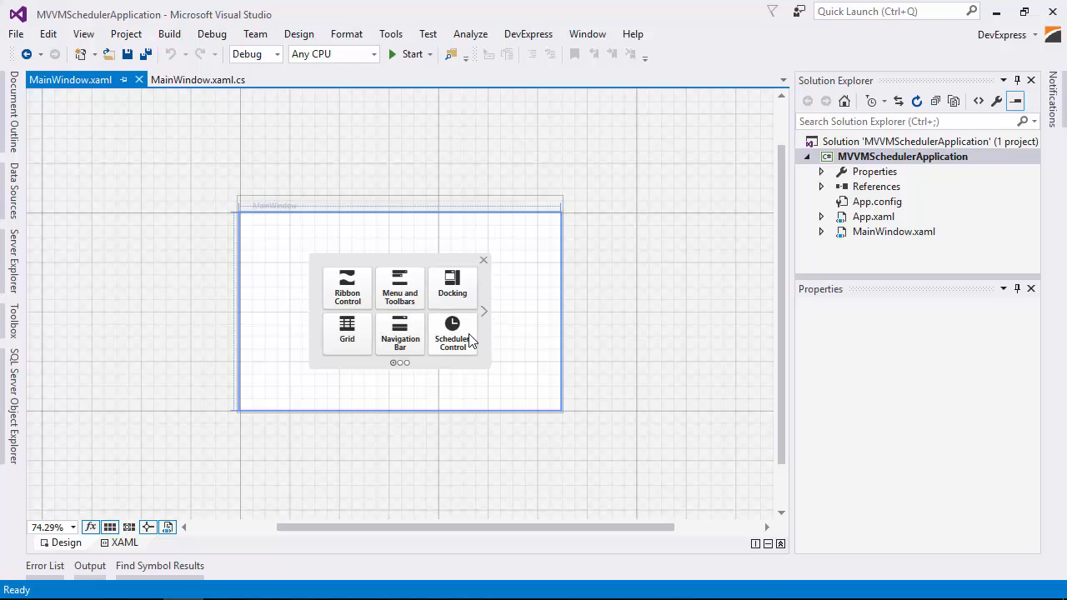
Add a Scheduler Control to MainWindow, set its Height to 600, and show the window's smart tag
{"action": "left_click", "coordinate": [452, 334]}
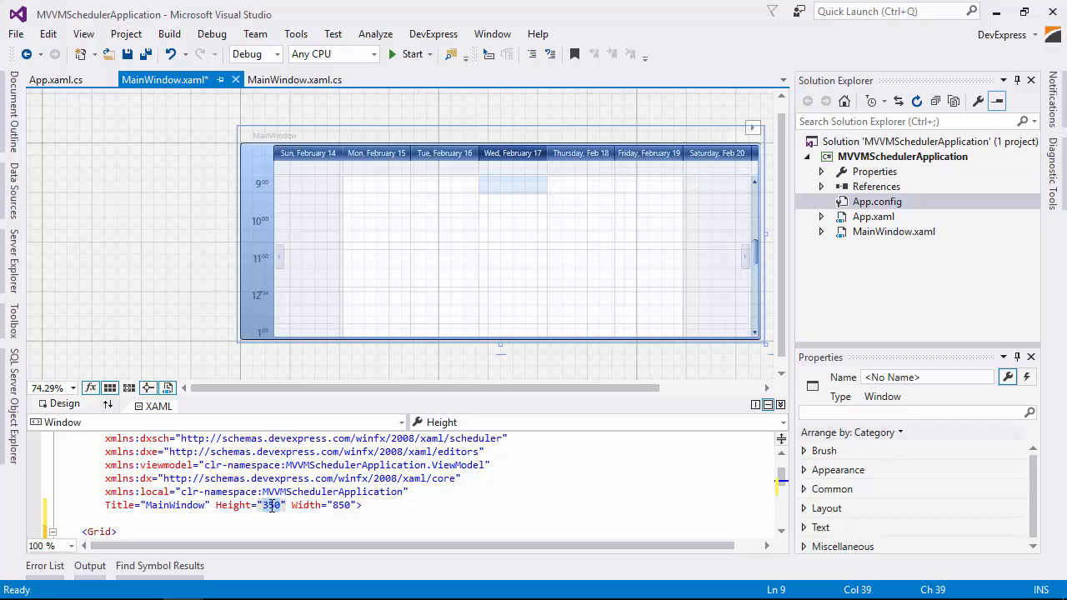
{"action": "type", "text": "600"}
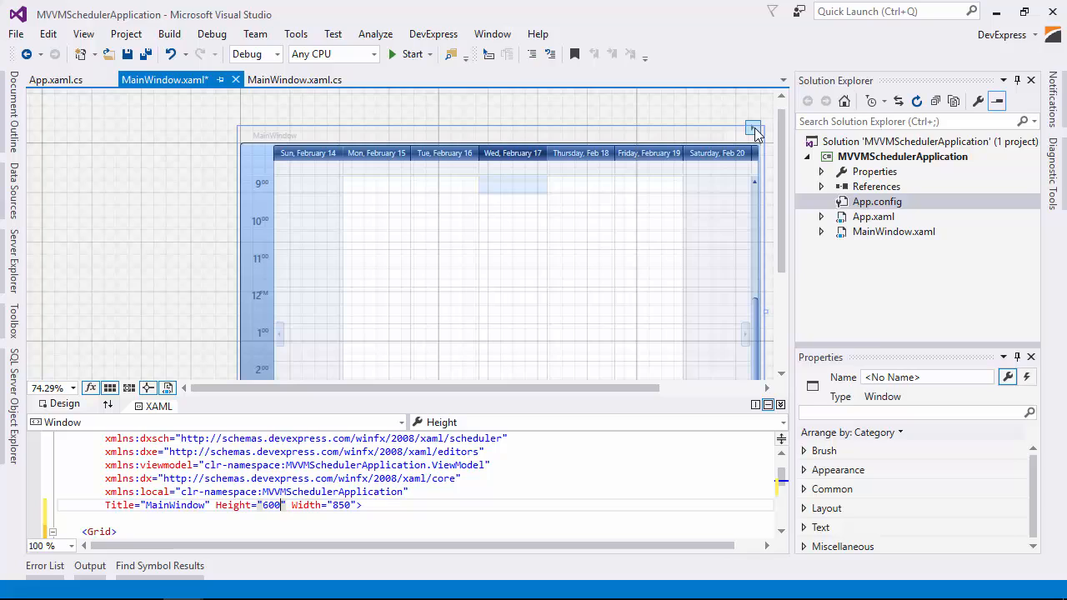
{"action": "left_click", "coordinate": [753, 128]}
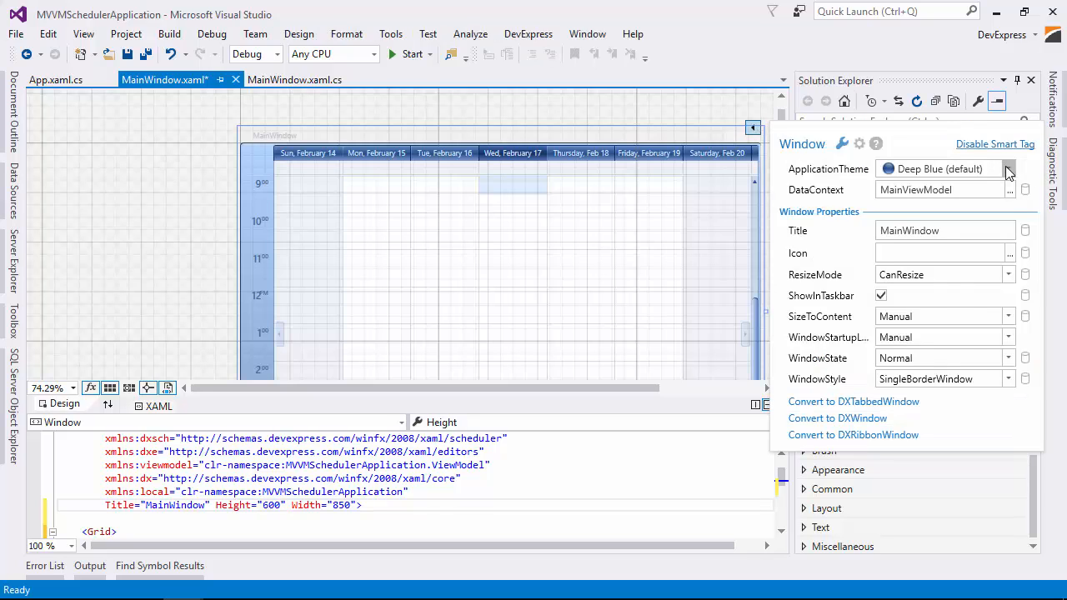
{"action": "left_click", "coordinate": [1008, 168]}
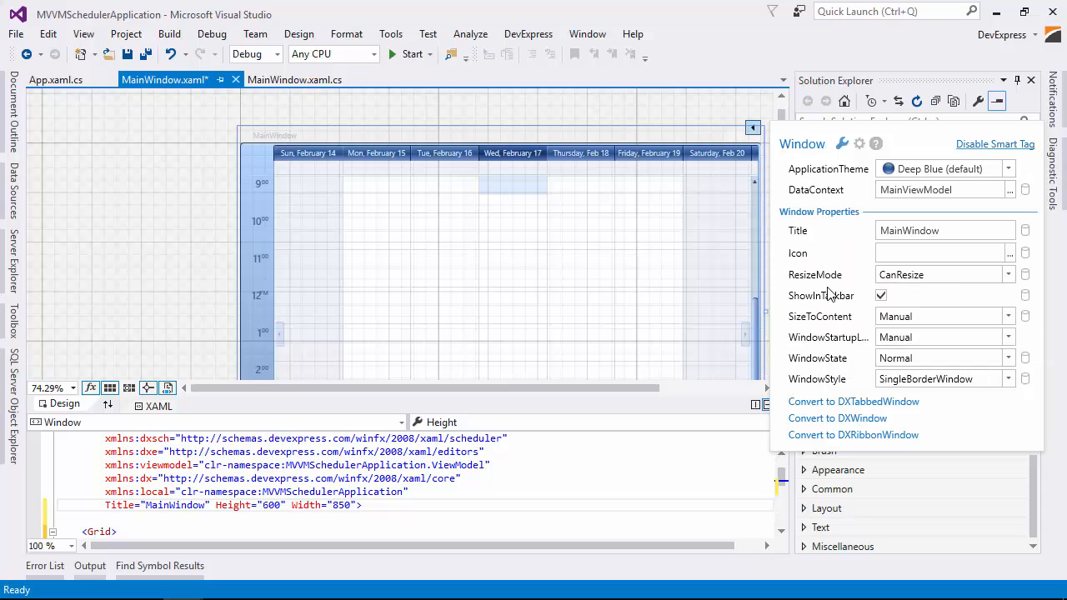
Set the SchedulerControl's ActiveViewType property to Day
{"action": "left_click", "coordinate": [945, 168]}
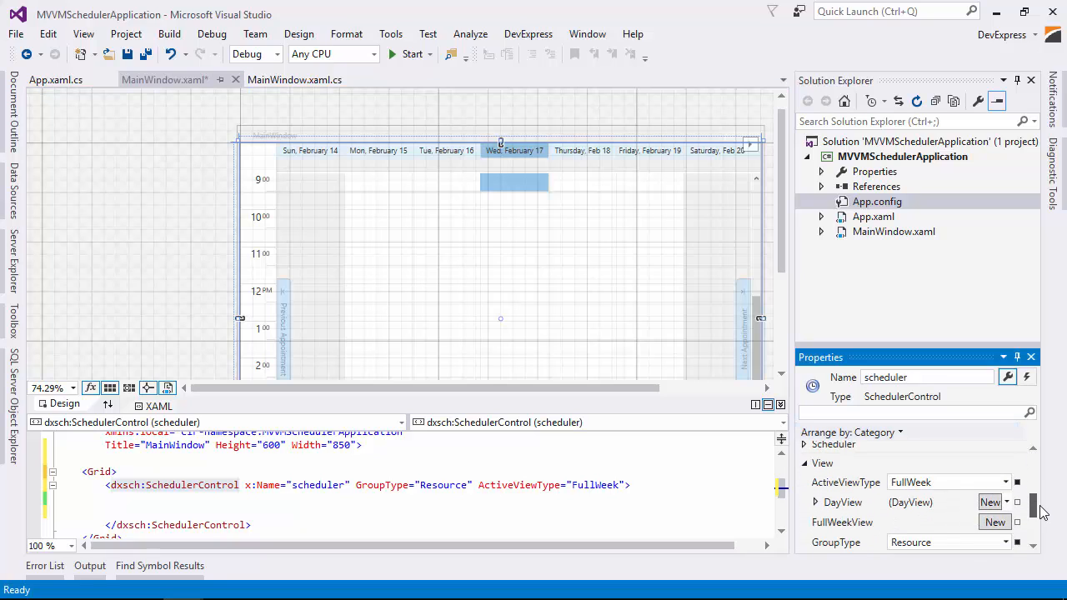
{"action": "left_click", "coordinate": [1006, 458]}
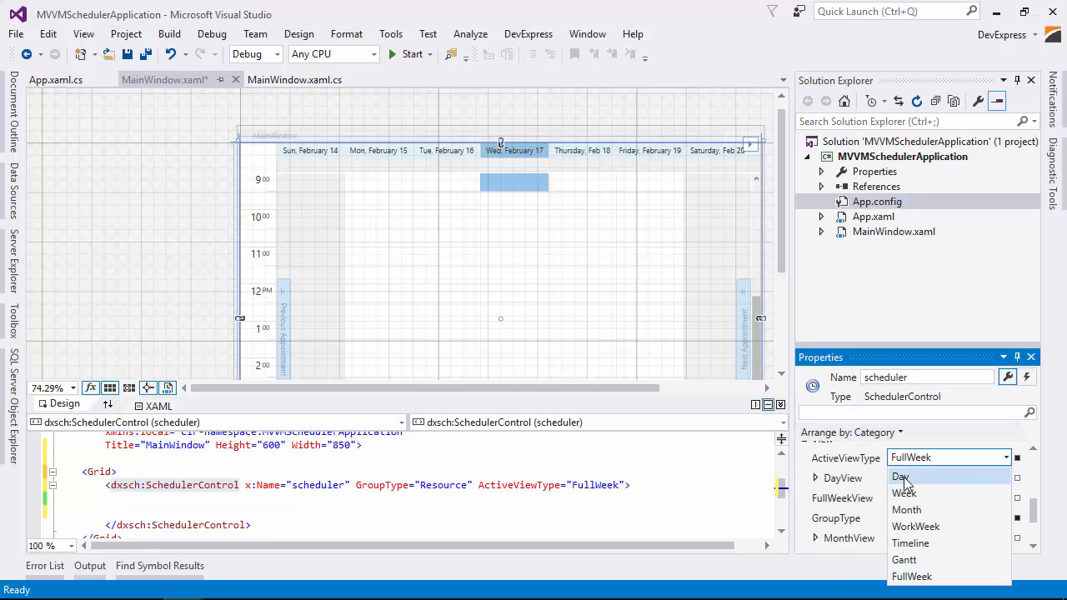
{"action": "left_click", "coordinate": [900, 476]}
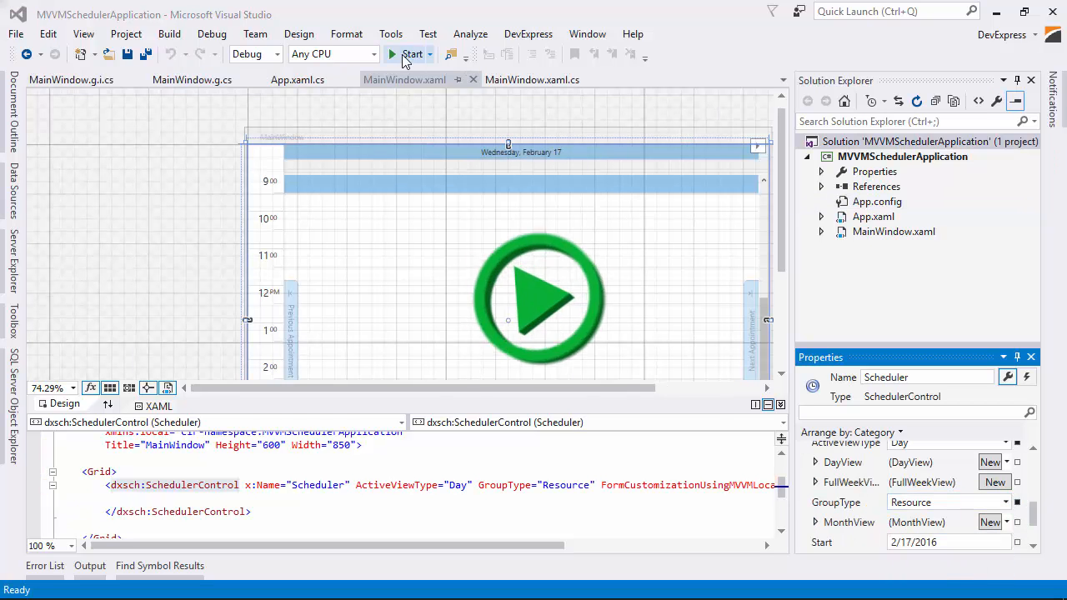
{"action": "left_click", "coordinate": [412, 53]}
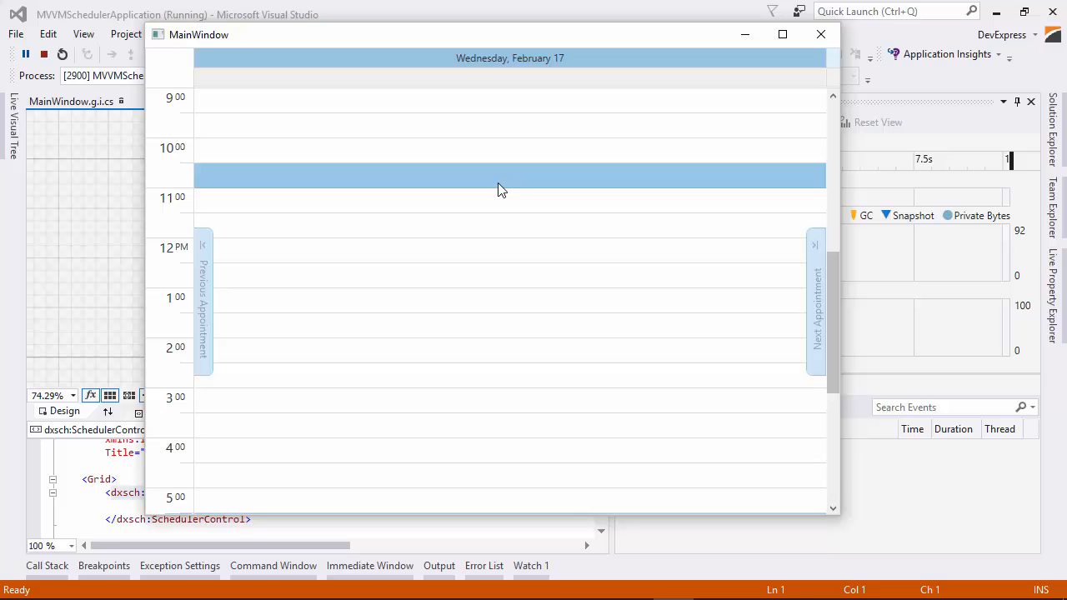
{"action": "double_click", "coordinate": [500, 175]}
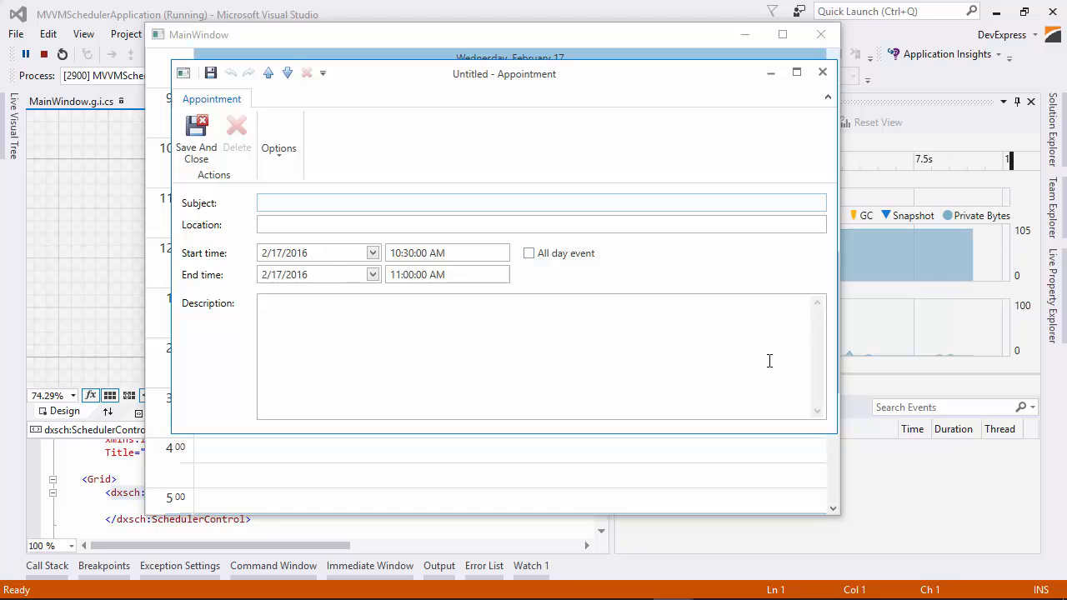
{"action": "left_click", "coordinate": [823, 72]}
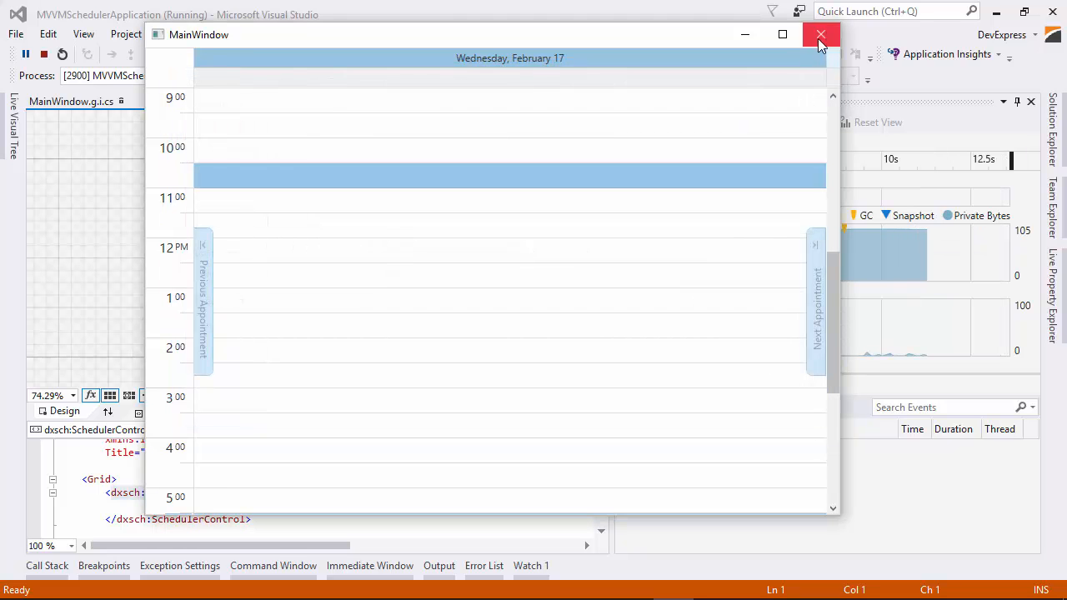
{"action": "left_click", "coordinate": [821, 34]}
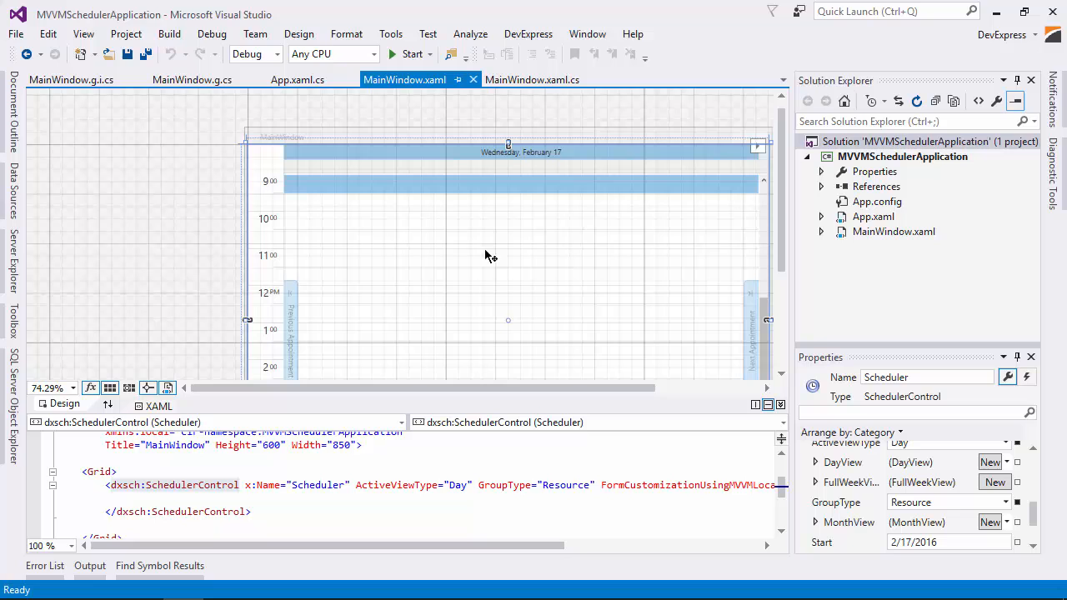
Create a ViewModel project folder and start a MainViewModel.cs class inside it
{"action": "right_click", "coordinate": [900, 156]}
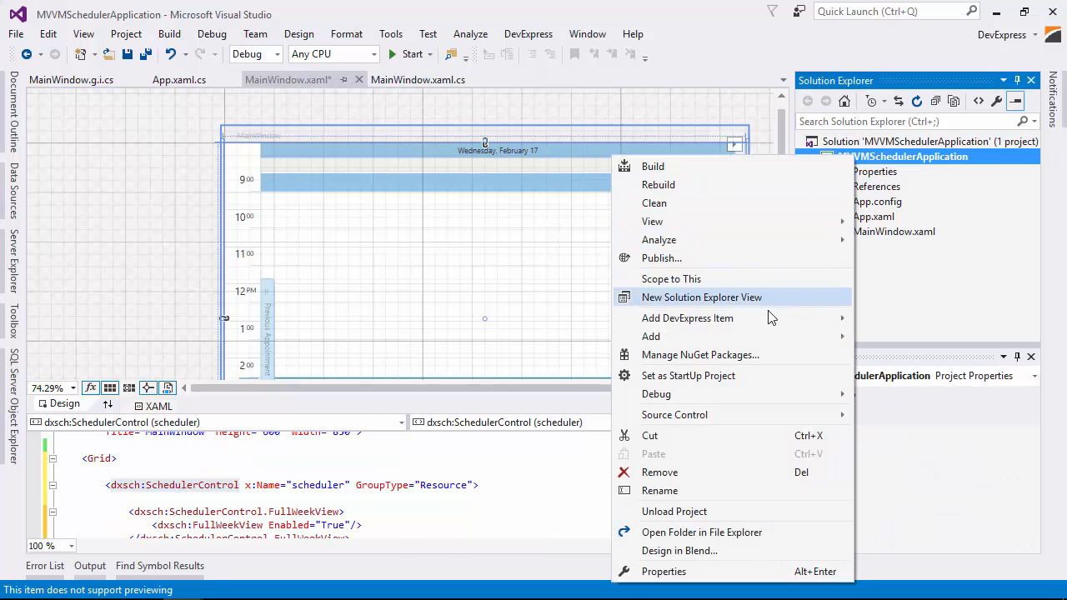
{"action": "mouse_move", "coordinate": [651, 336]}
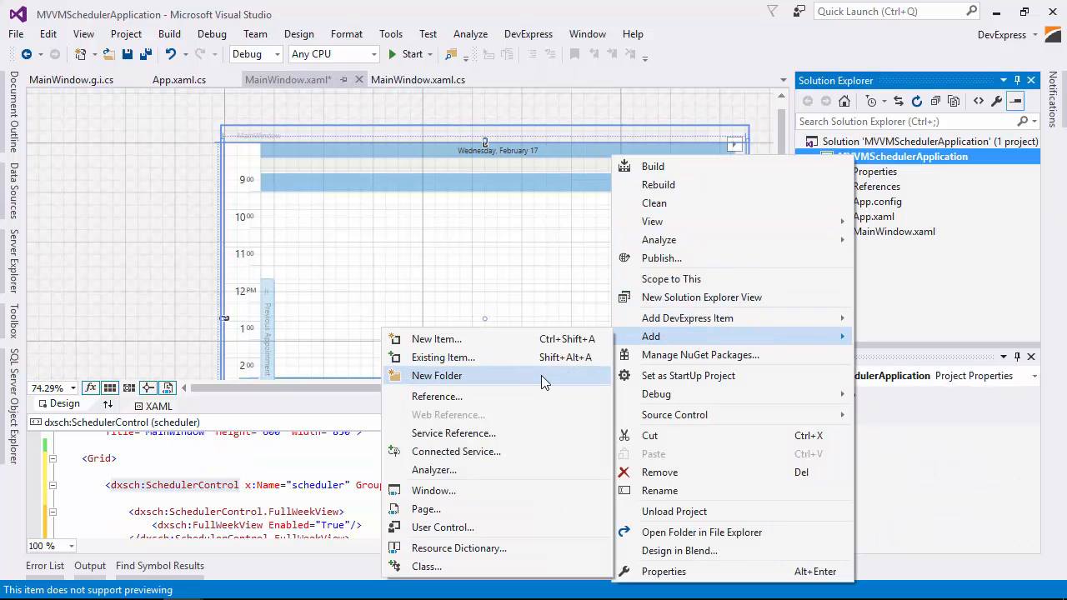
{"action": "left_click", "coordinate": [437, 375]}
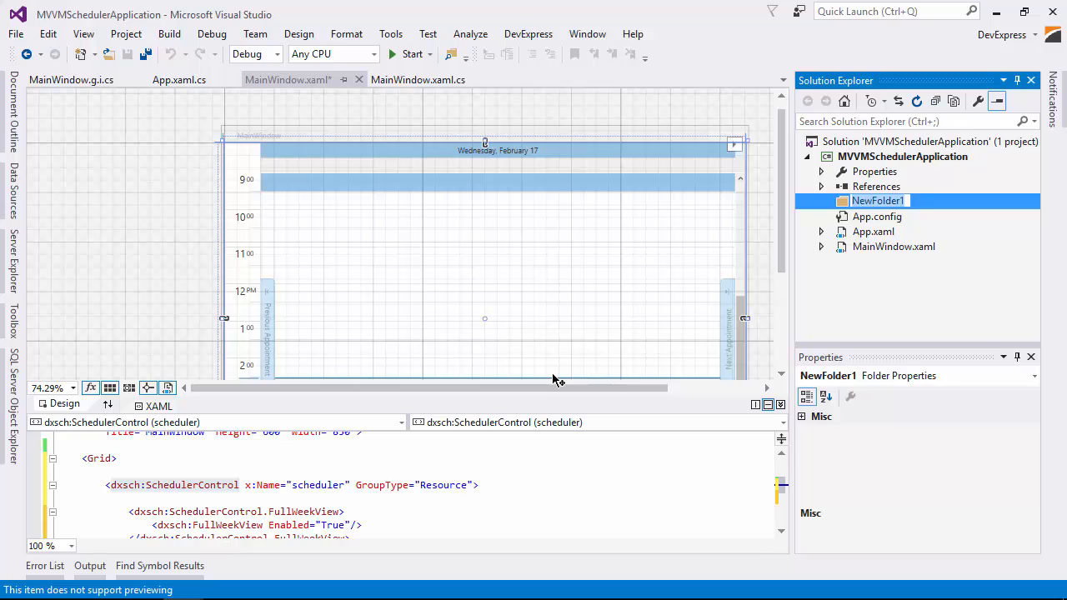
{"action": "right_click", "coordinate": [876, 201]}
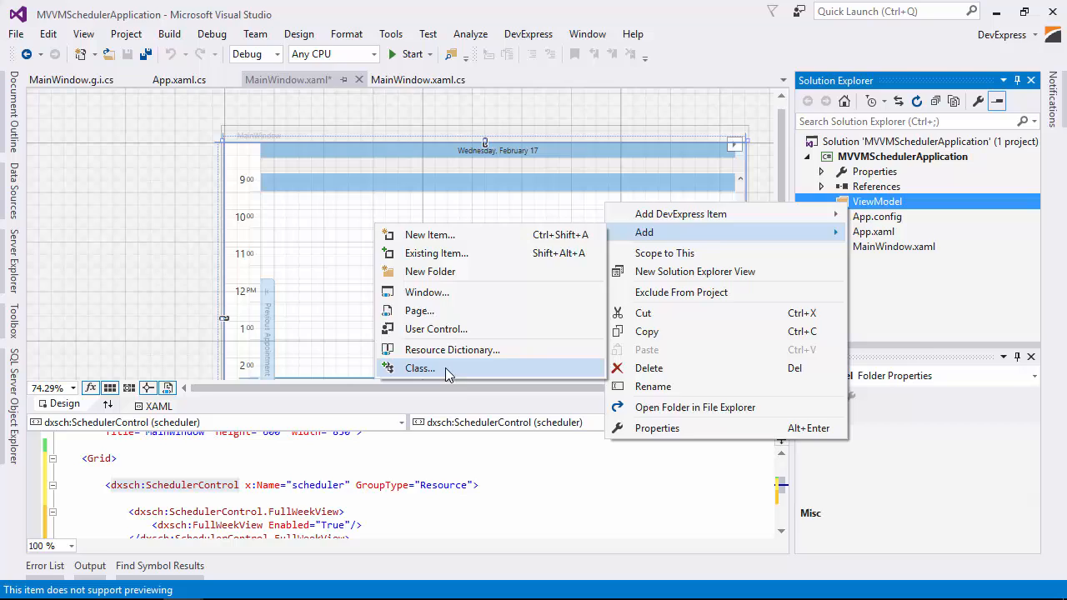
{"action": "left_click", "coordinate": [419, 368]}
{"action": "type", "text": "MainViewModel.cs"}
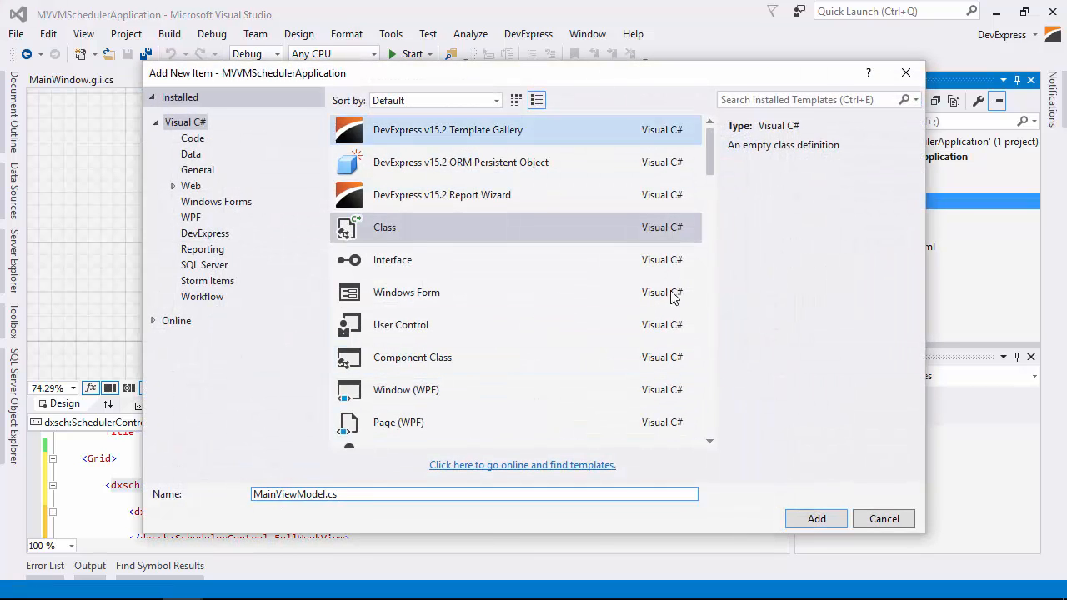
Add MainViewModel.cs with Doctors and Appointments lists plus Doctor and HospitalAppointment classes
{"action": "left_click", "coordinate": [815, 518]}
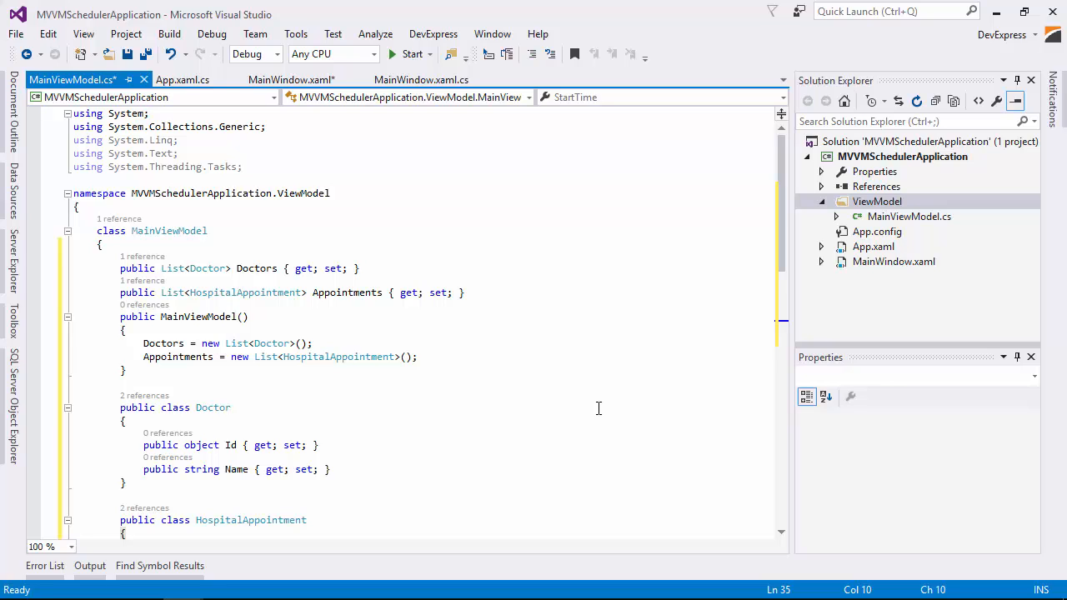
{"action": "left_click", "coordinate": [291, 80]}
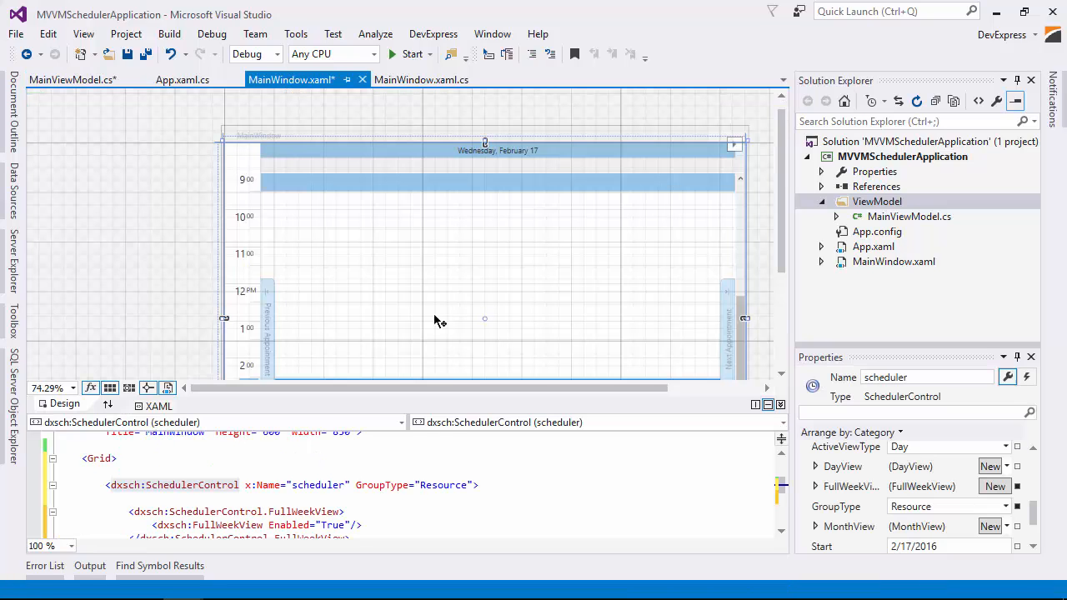
Set MainWindow's DataContext to viewmodel:MainViewModel in XAML and select the scheduler
{"action": "left_click", "coordinate": [499, 485]}
{"action": "type", "text": "<viewmodel:MainViewModel/>"}
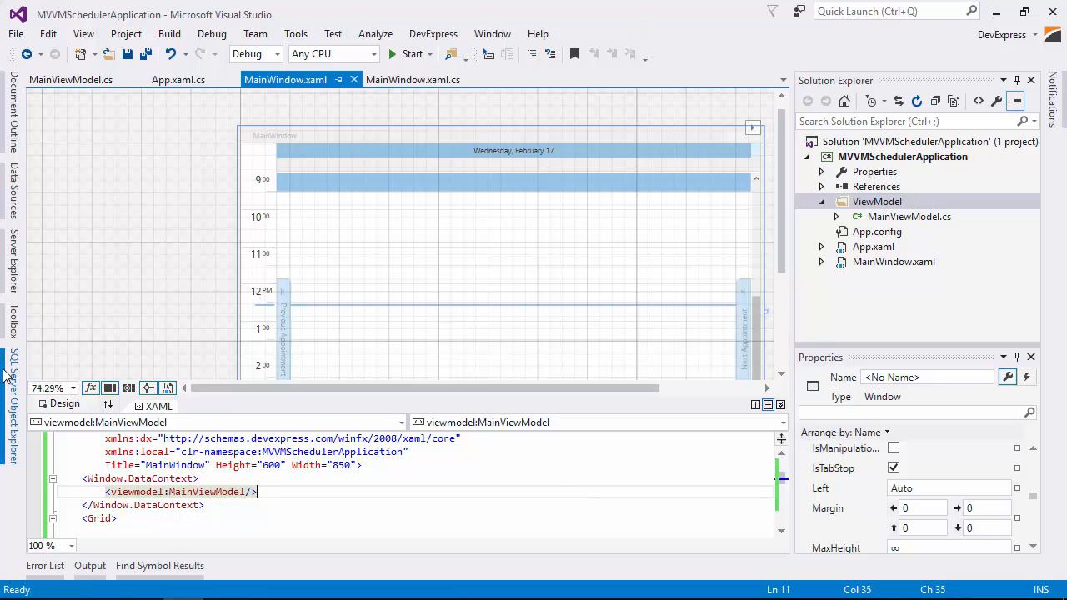
{"action": "left_click", "coordinate": [72, 387]}
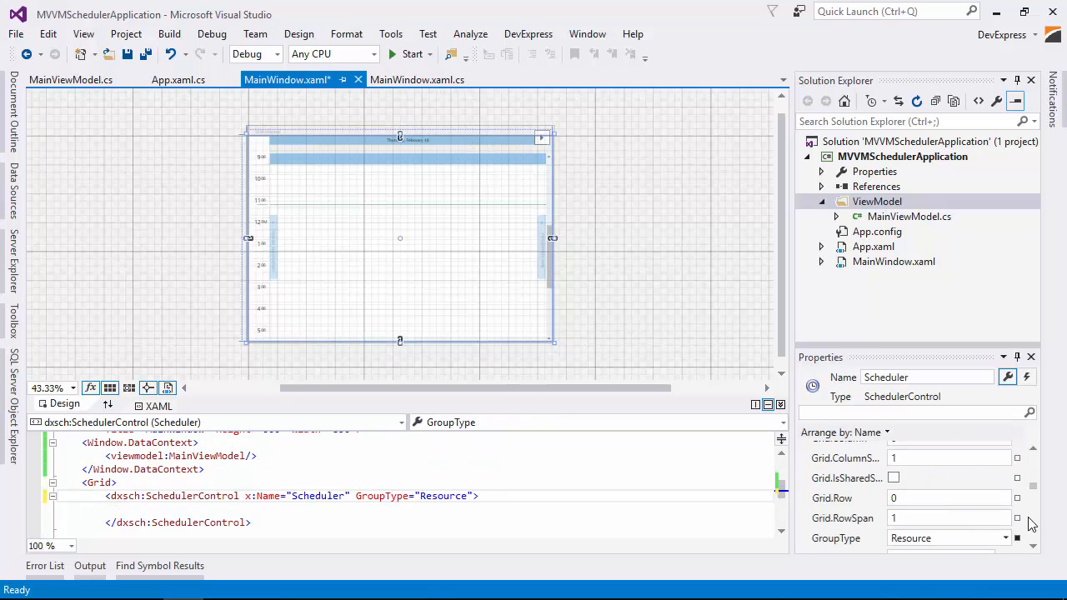
Arrange properties by Category and create a new SchedulerStorage containing an AppointmentStorage
{"action": "left_click", "coordinate": [877, 432]}
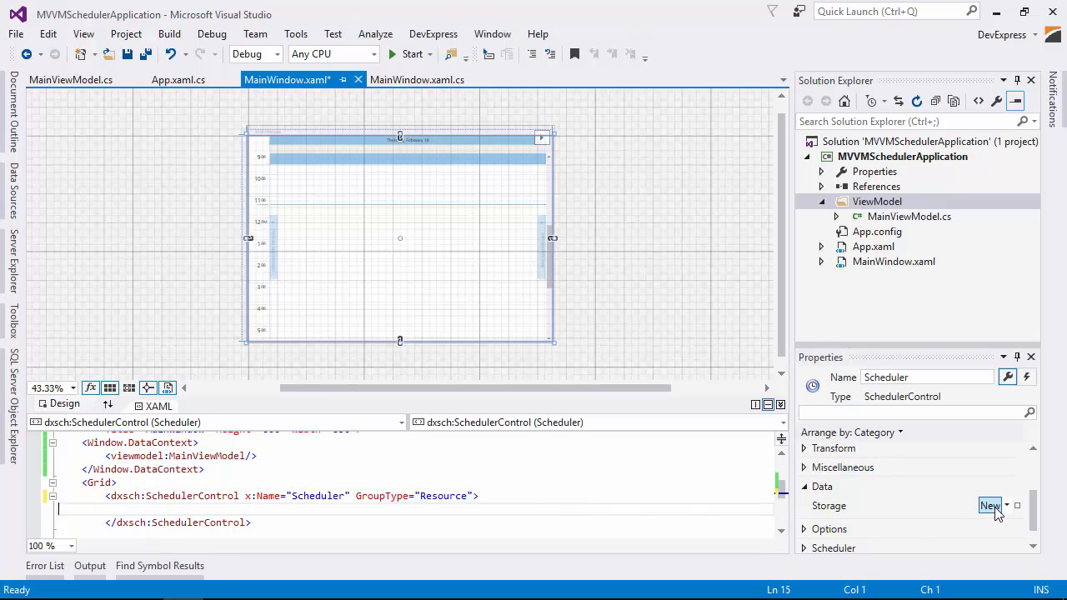
{"action": "left_click", "coordinate": [990, 505]}
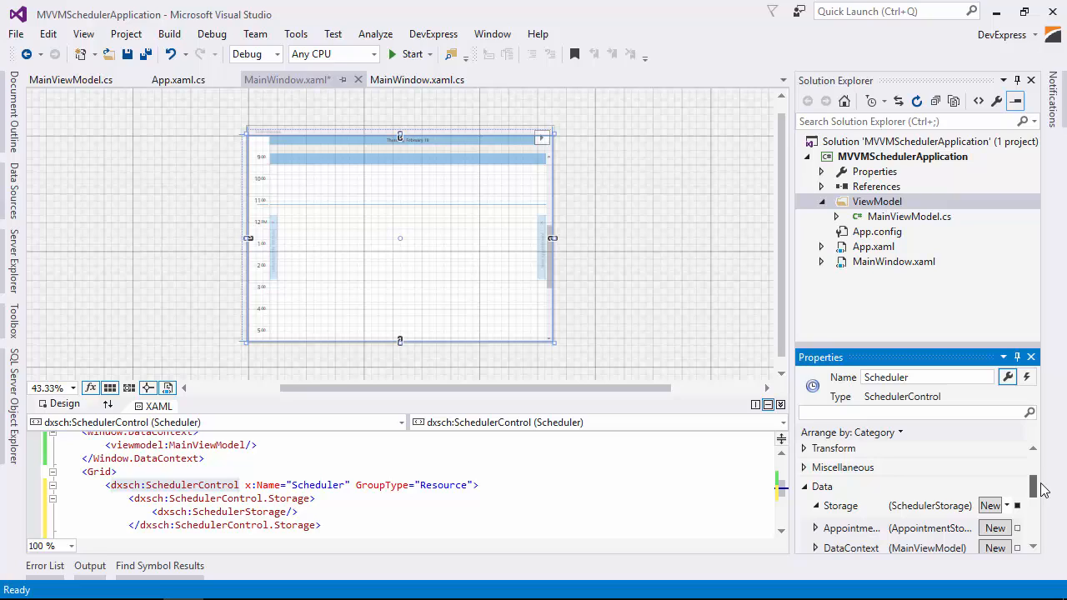
{"action": "scroll", "scroll_direction": "down", "scroll_amount": 3}
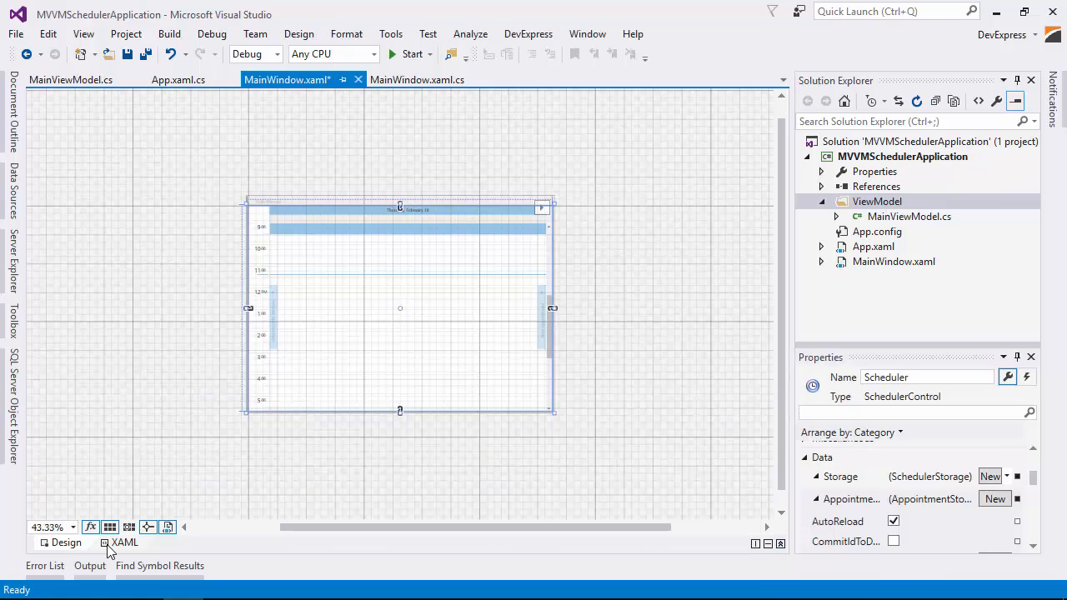
Add InsuranceNumber, FirstVisit and Notes custom field mappings and a Doctors-bound ResourceStorage in XAML
{"action": "left_click", "coordinate": [123, 542]}
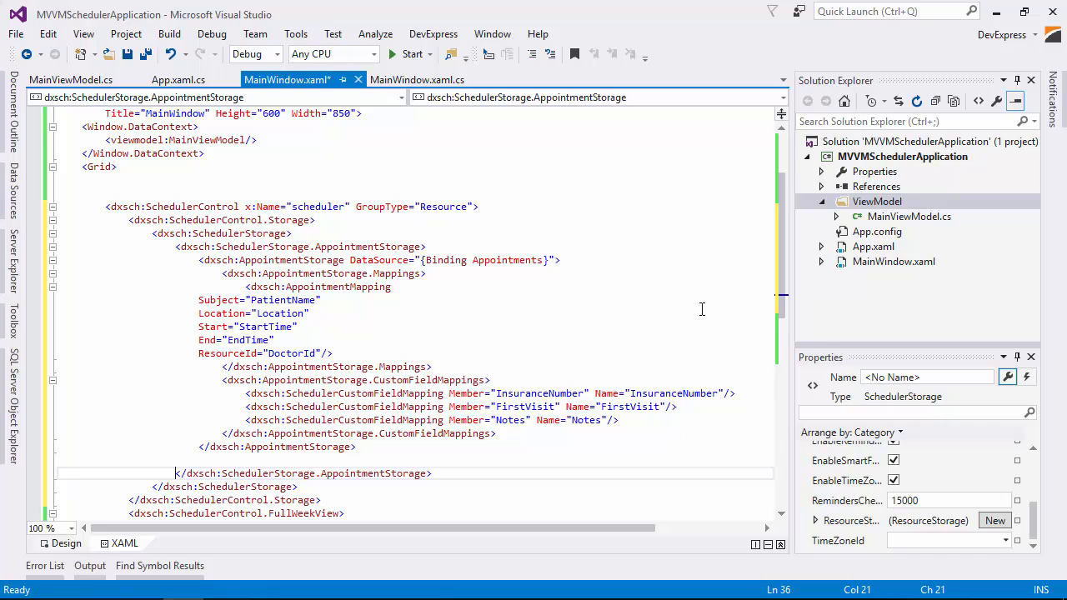
{"action": "scroll", "scroll_direction": "down", "scroll_amount": 3}
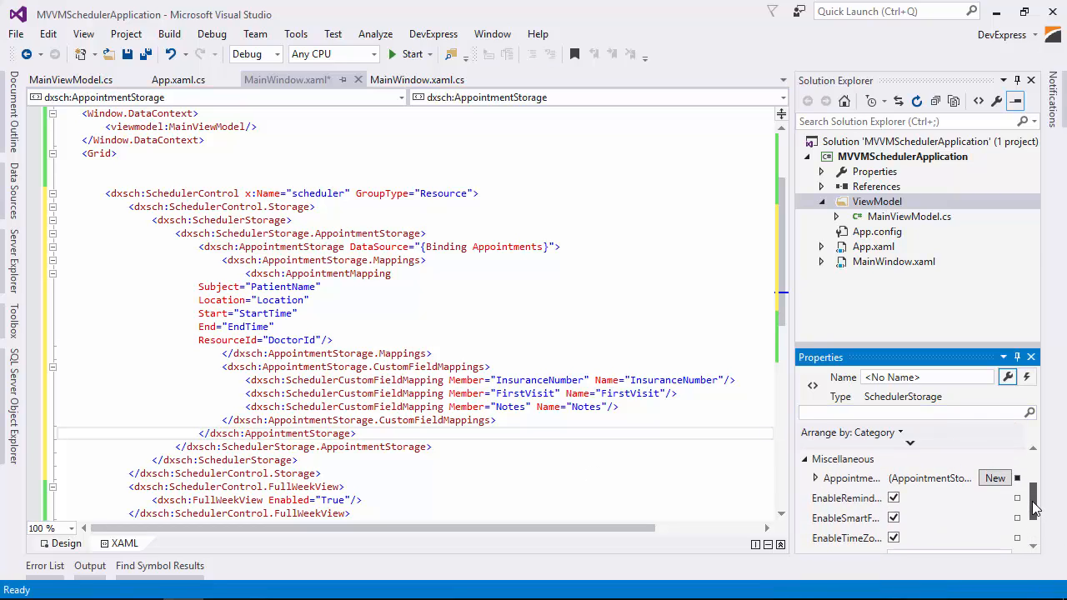
{"action": "scroll", "scroll_direction": "down", "scroll_amount": 3}
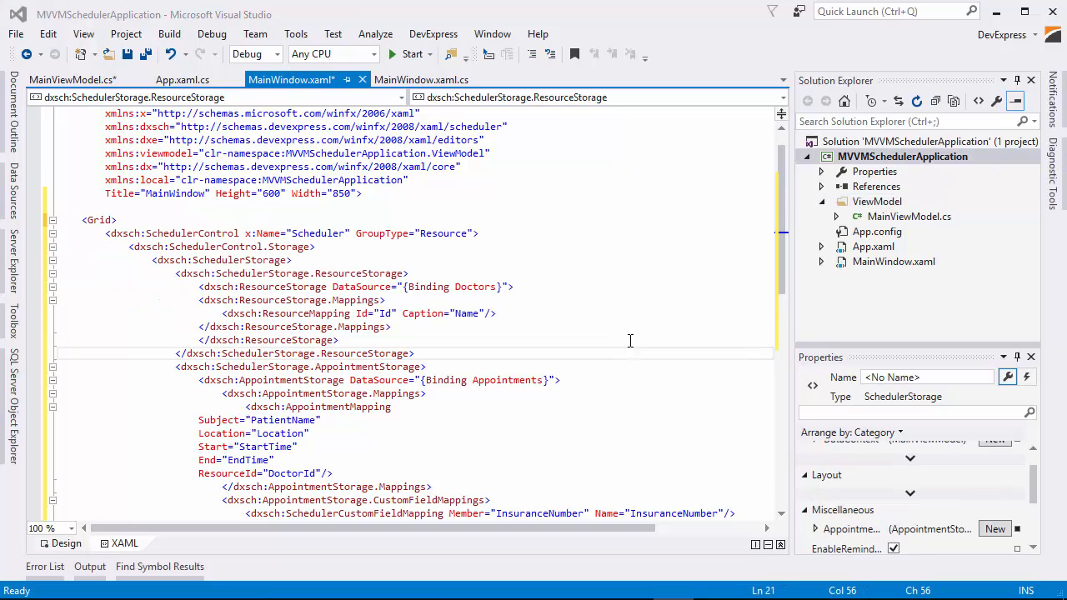
{"action": "right_click", "coordinate": [903, 156]}
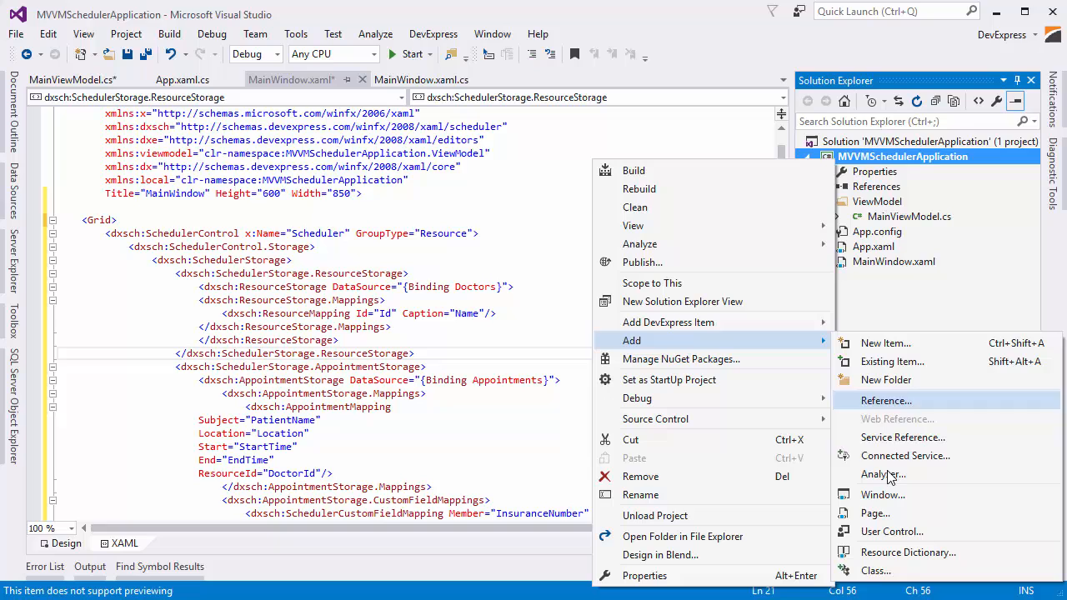
Add a User Control (WPF) named HospitalAppointmentForm.xaml to the project
{"action": "left_click", "coordinate": [885, 342]}
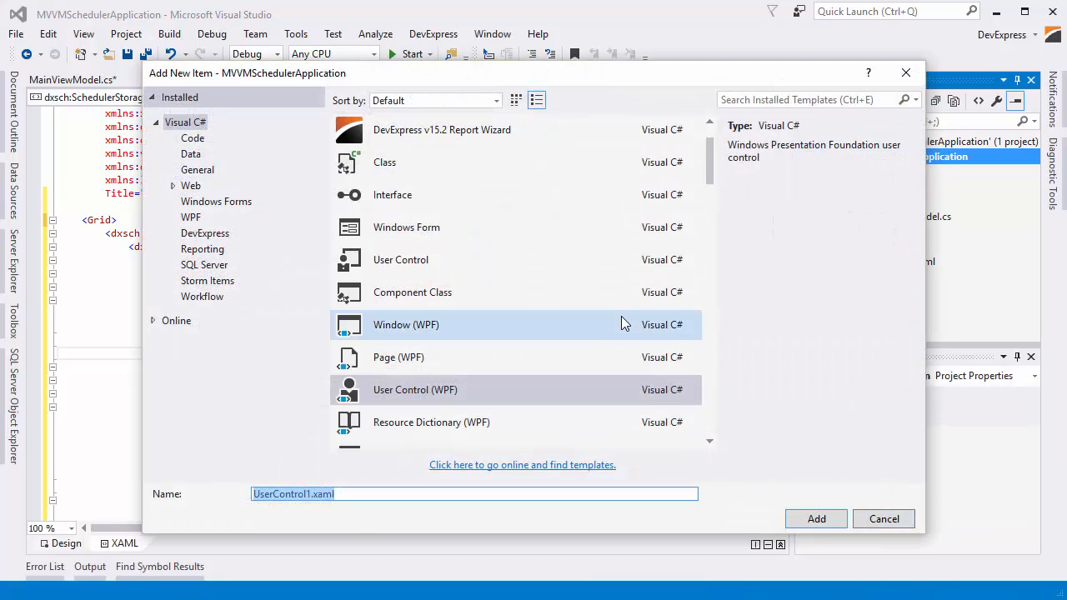
{"action": "mouse_move", "coordinate": [723, 303]}
{"action": "type", "text": "HospitalAppointmentForm"}
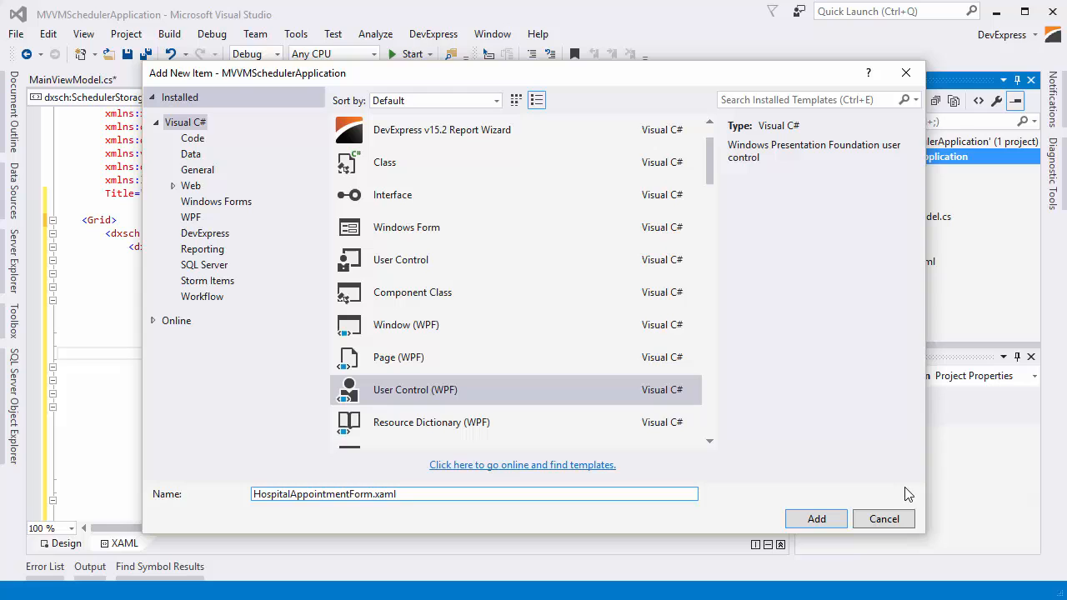
{"action": "left_click", "coordinate": [816, 518]}
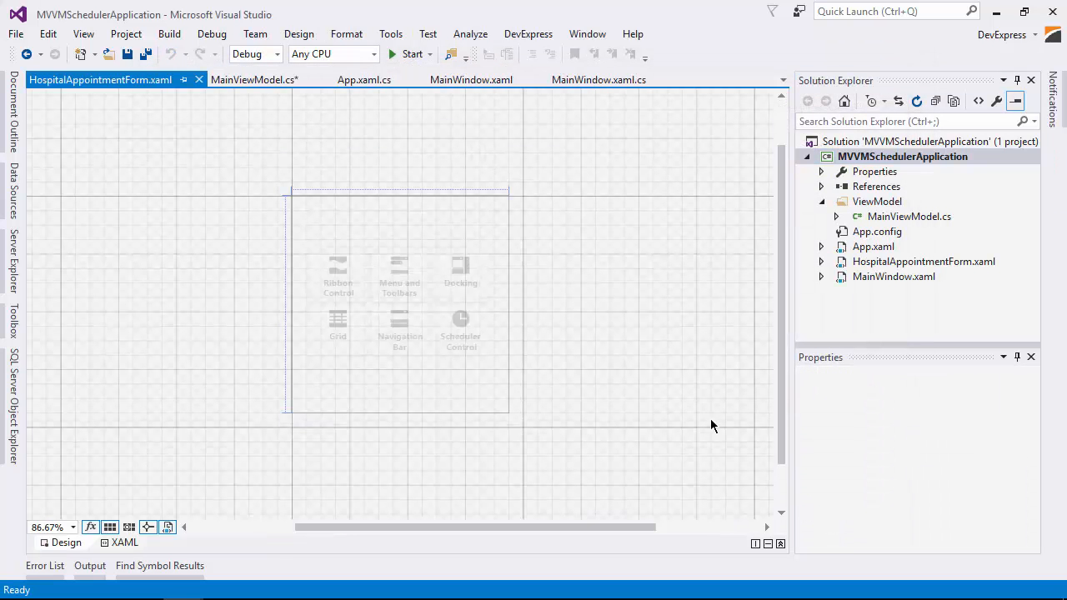
Paste the appointment form markup into HospitalAppointmentForm's XAML and preview it in Design view
{"action": "left_click", "coordinate": [124, 543]}
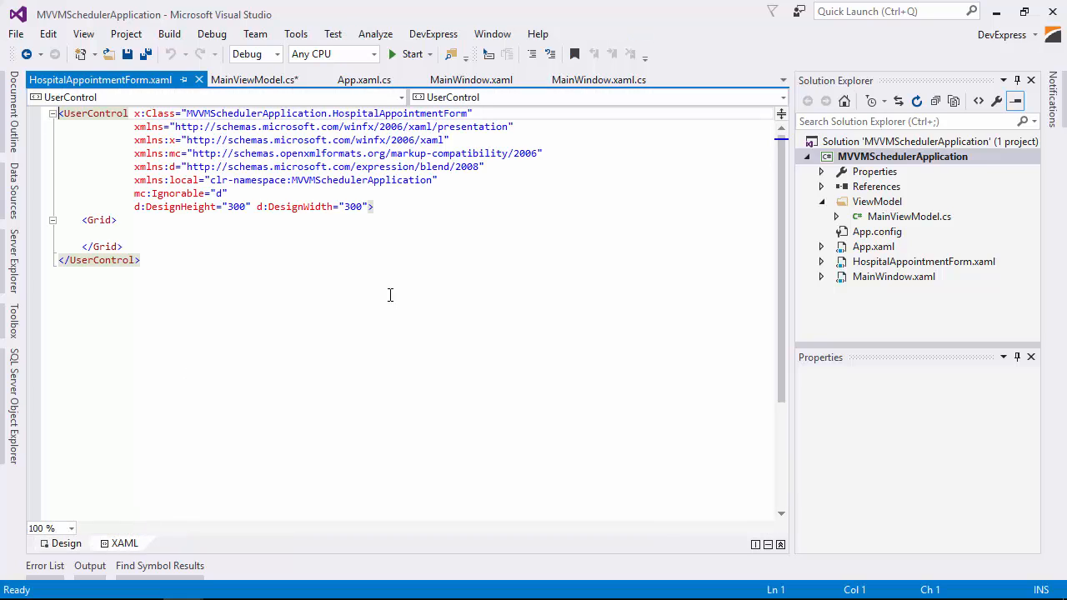
{"action": "key", "text": "ctrl+a"}
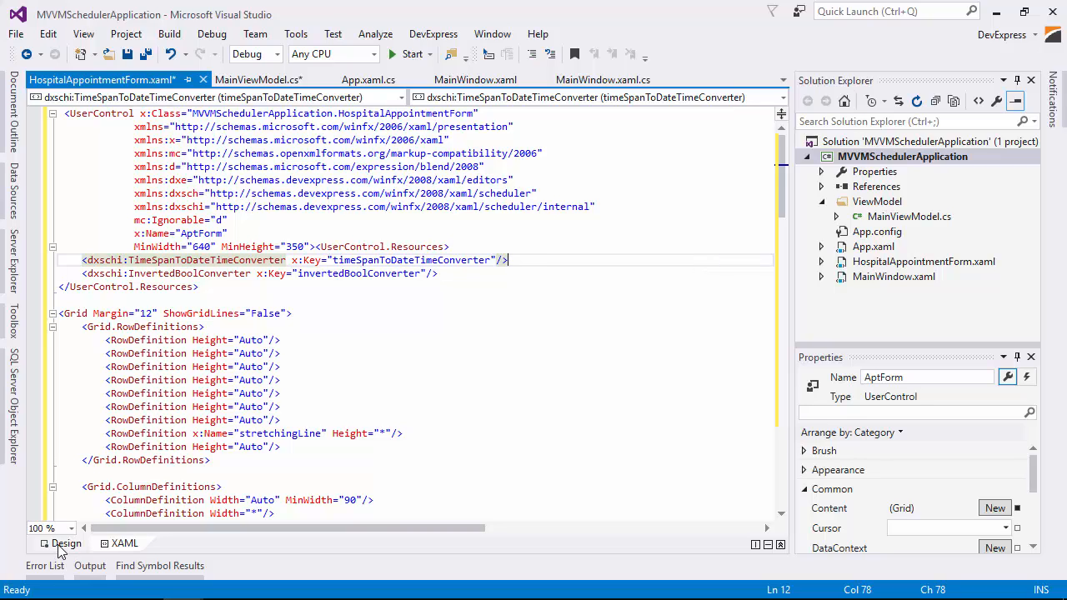
{"action": "left_click", "coordinate": [65, 543]}
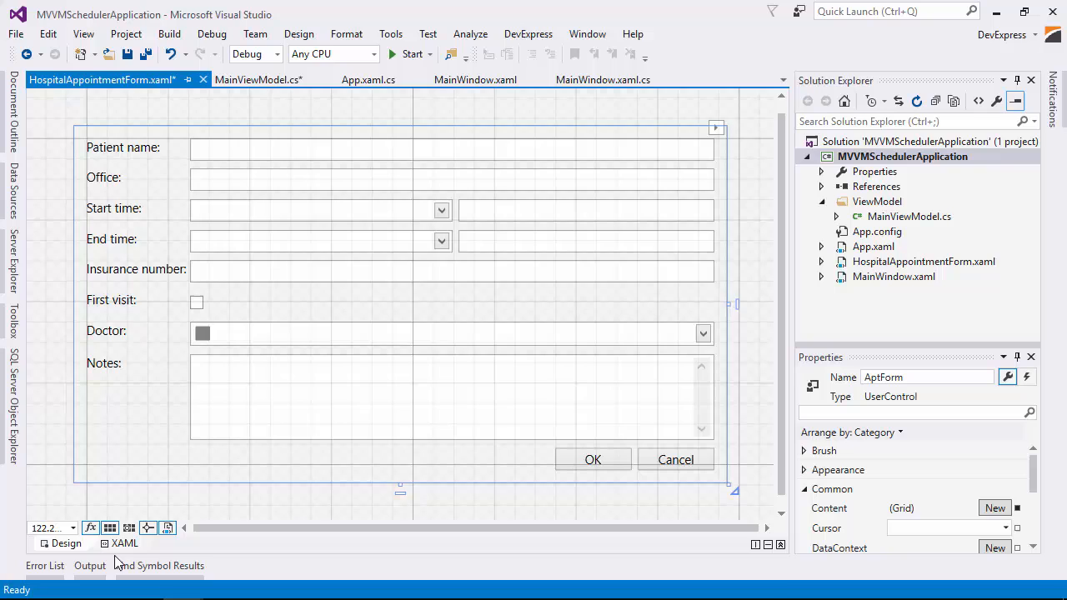
Review the form's XAML bindings, highlighting the Subject binding
{"action": "left_click", "coordinate": [124, 543]}
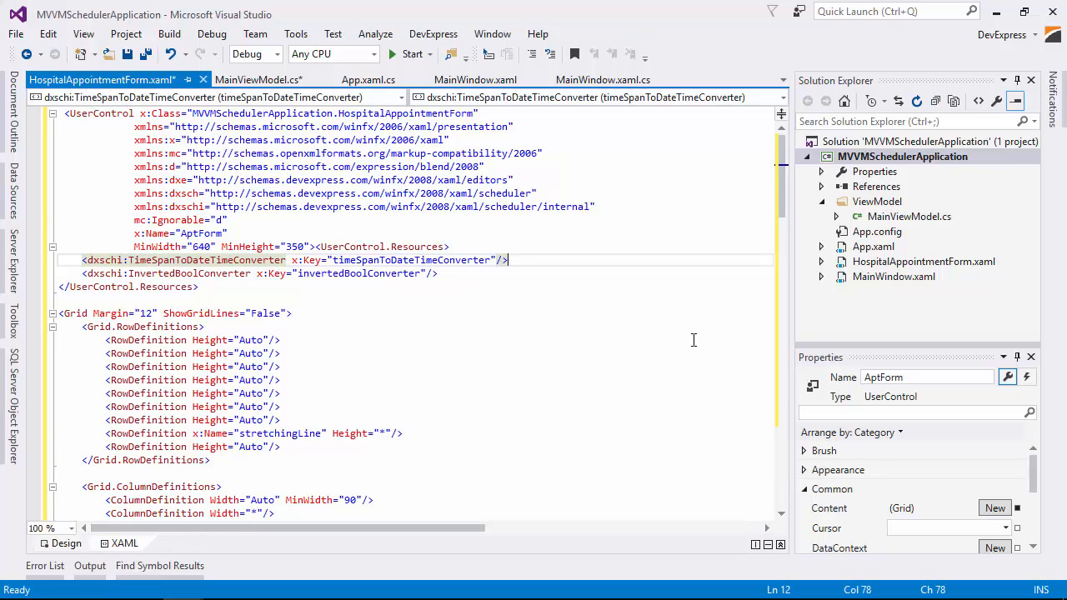
{"action": "scroll", "scroll_direction": "down", "scroll_amount": 3}
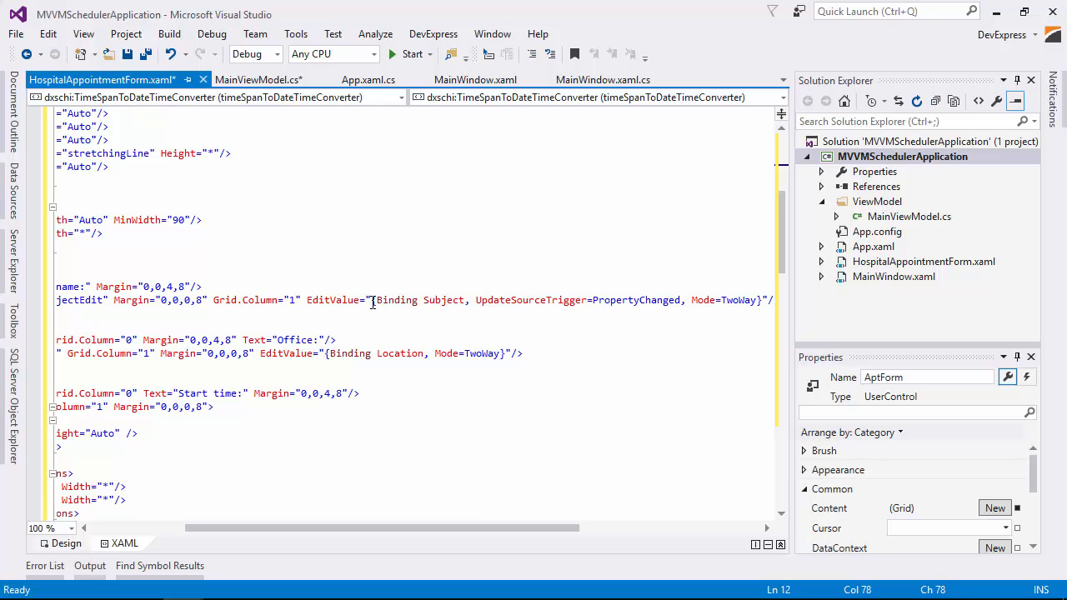
{"action": "double_click", "coordinate": [444, 301]}
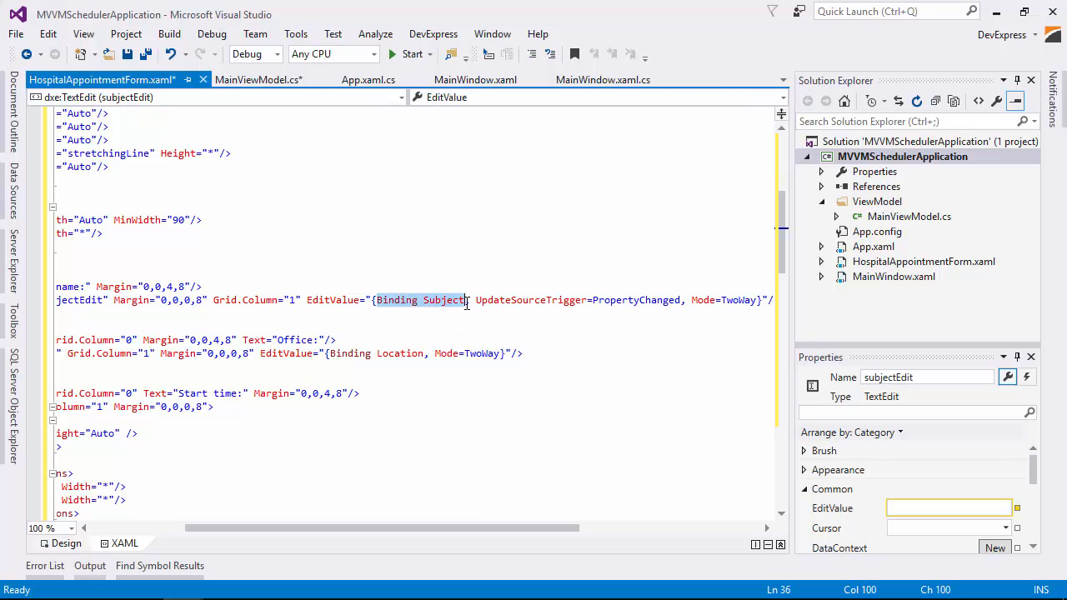
{"action": "scroll", "scroll_direction": "left", "scroll_amount": 3}
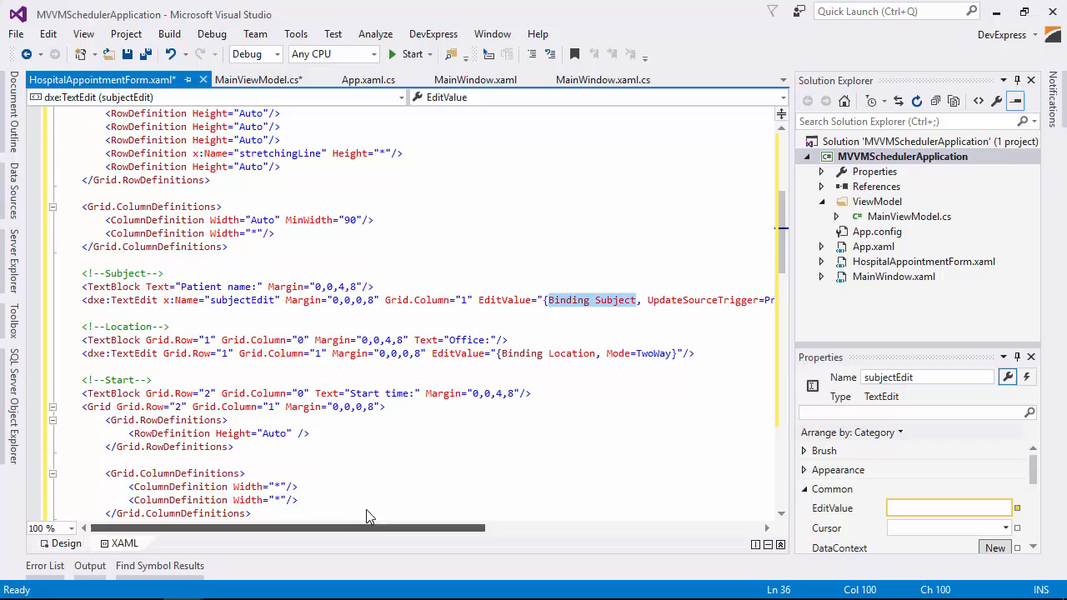
{"action": "scroll", "scroll_direction": "down", "scroll_amount": 3}
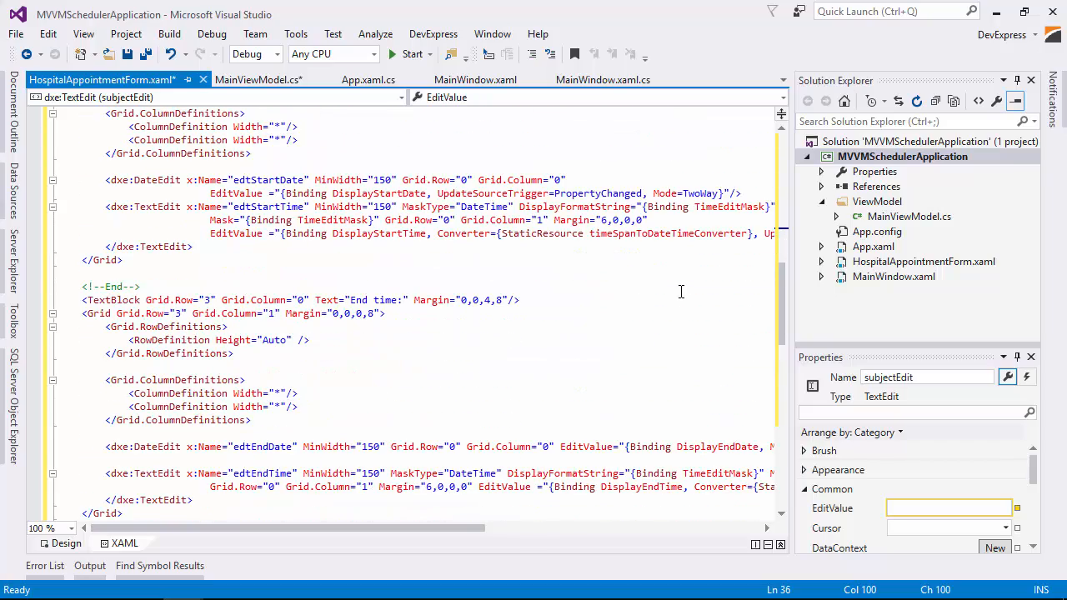
{"action": "scroll", "scroll_direction": "down", "scroll_amount": 3}
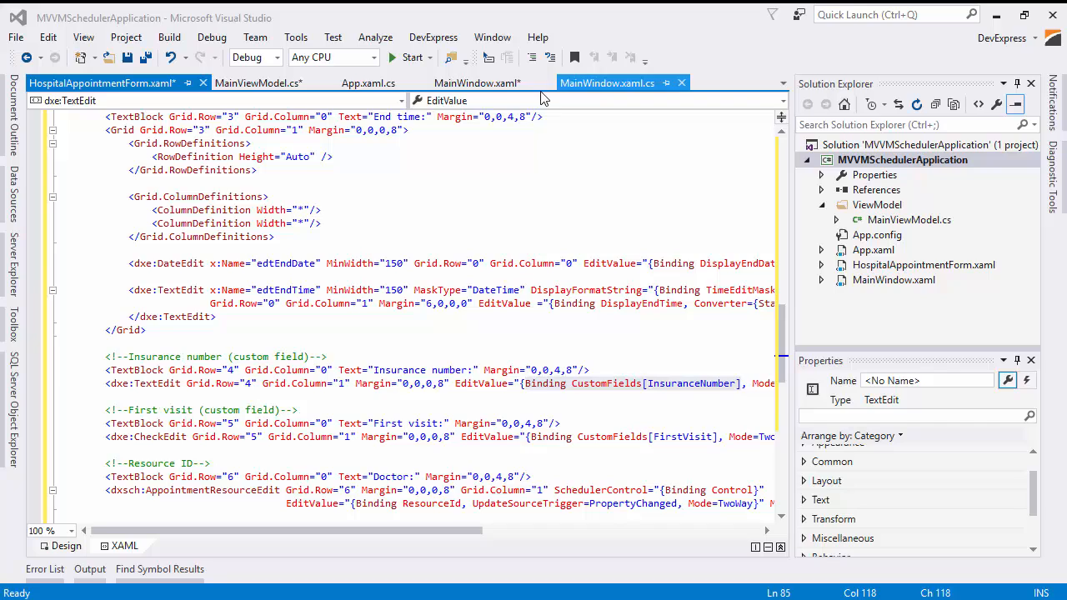
In MainWindow.xaml, add an AppointmentFormServiceTemplate showing local:HospitalAppointmentForm in a size-to-content window
{"action": "left_click", "coordinate": [478, 82]}
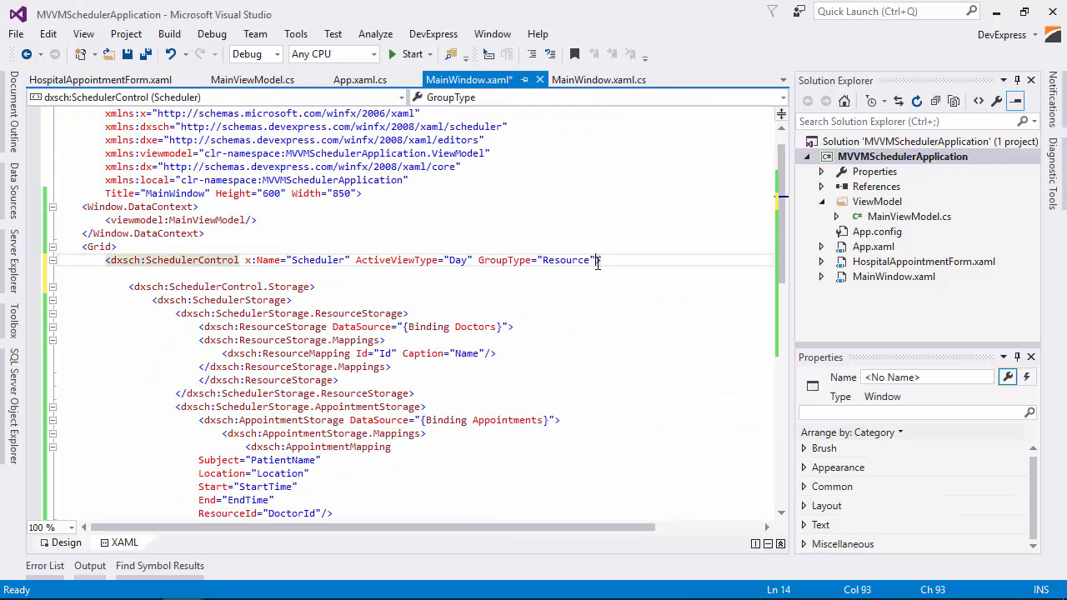
{"action": "type", "text": "M"}
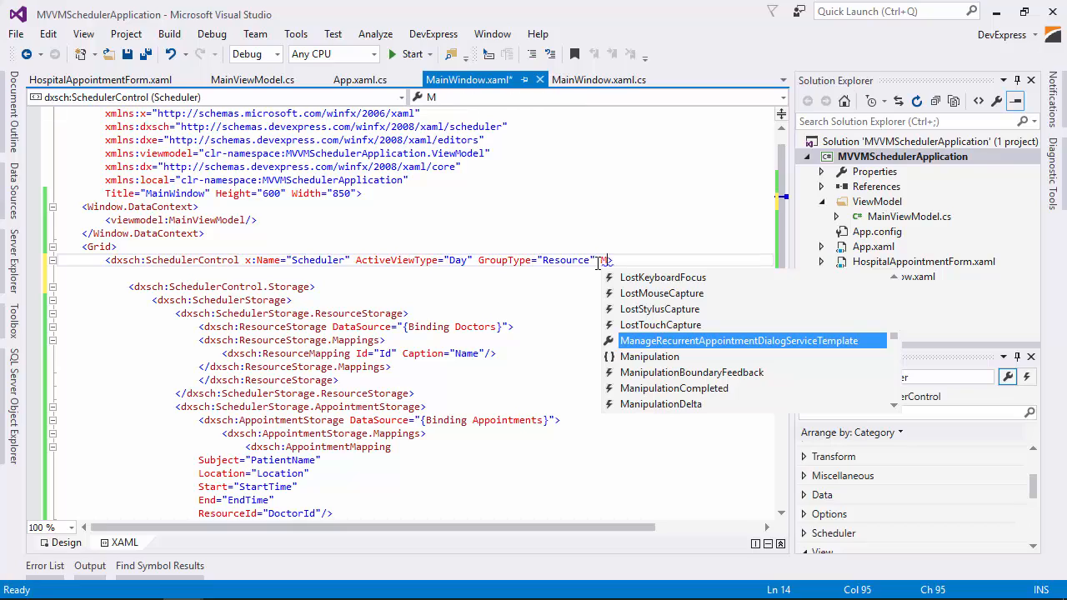
{"action": "type", "text": "MVVMLoca"}
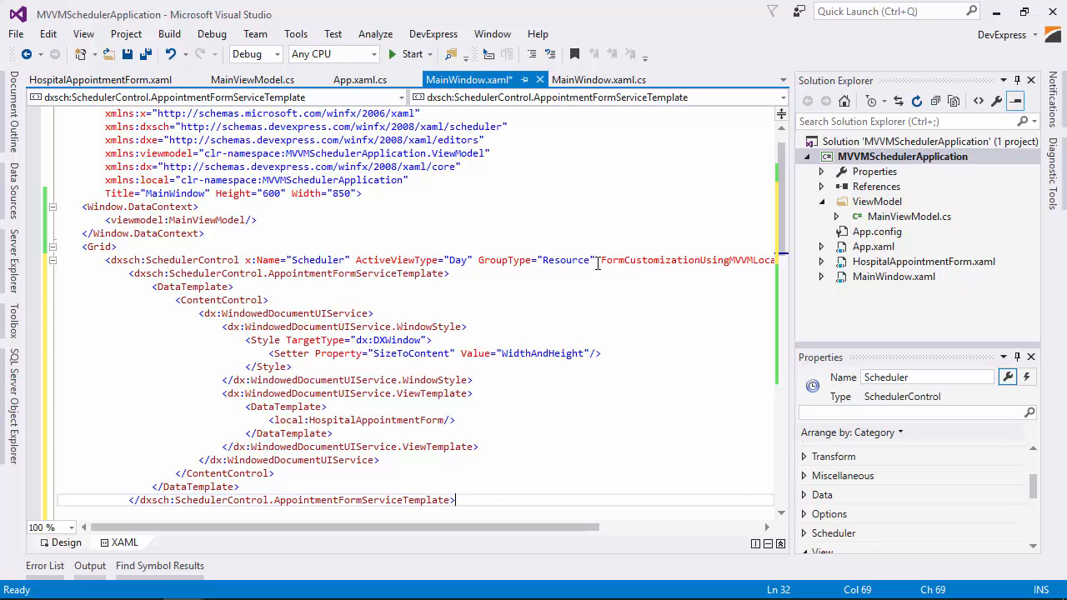
{"action": "scroll", "scroll_direction": "down", "scroll_amount": 3}
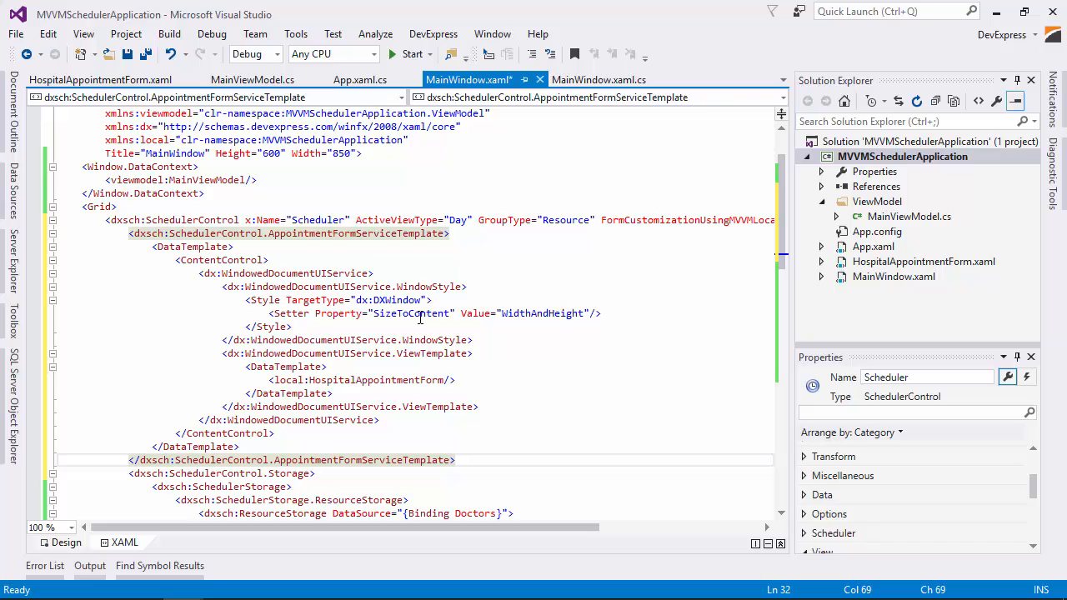
{"action": "mouse_move", "coordinate": [252, 79]}
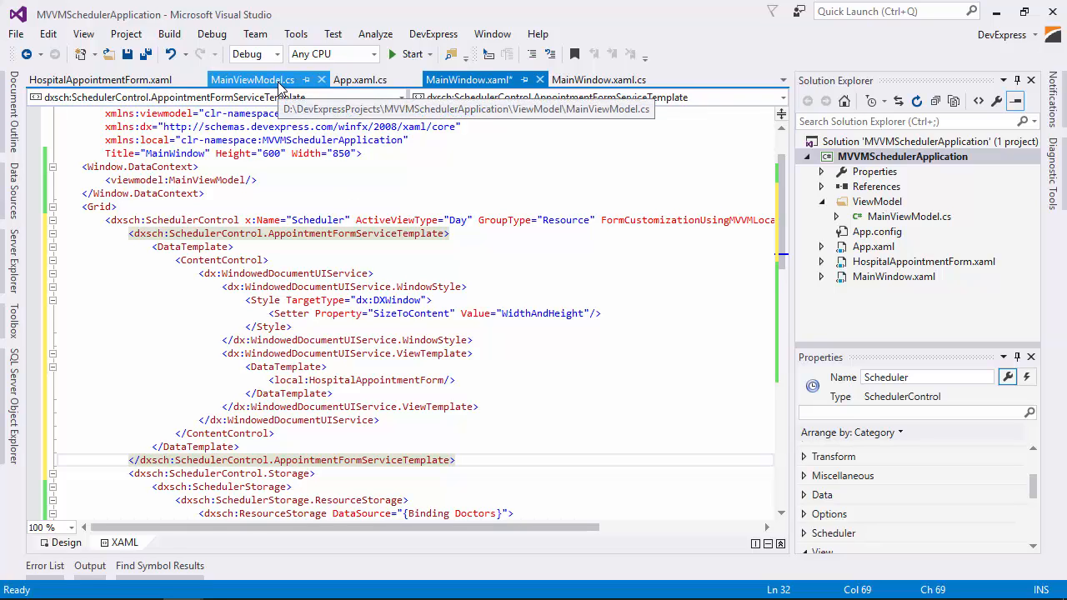
Review MainViewModel.cs FillEmployees and FillTasks sample data, then run the scheduler application
{"action": "left_click", "coordinate": [252, 80]}
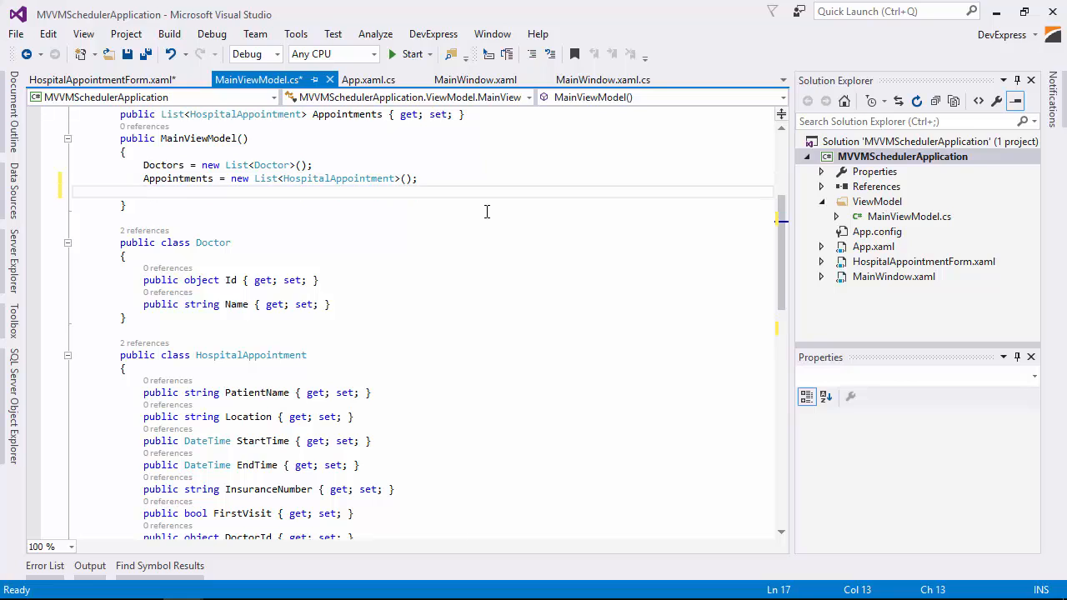
{"action": "scroll", "scroll_direction": "down", "scroll_amount": 3}
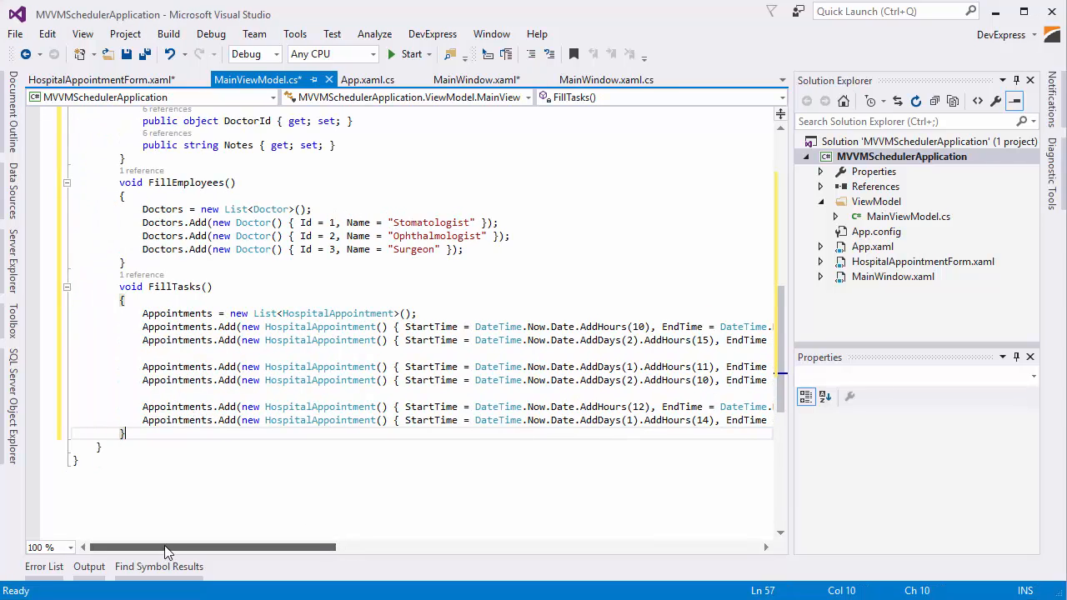
{"action": "left_click", "coordinate": [409, 54]}
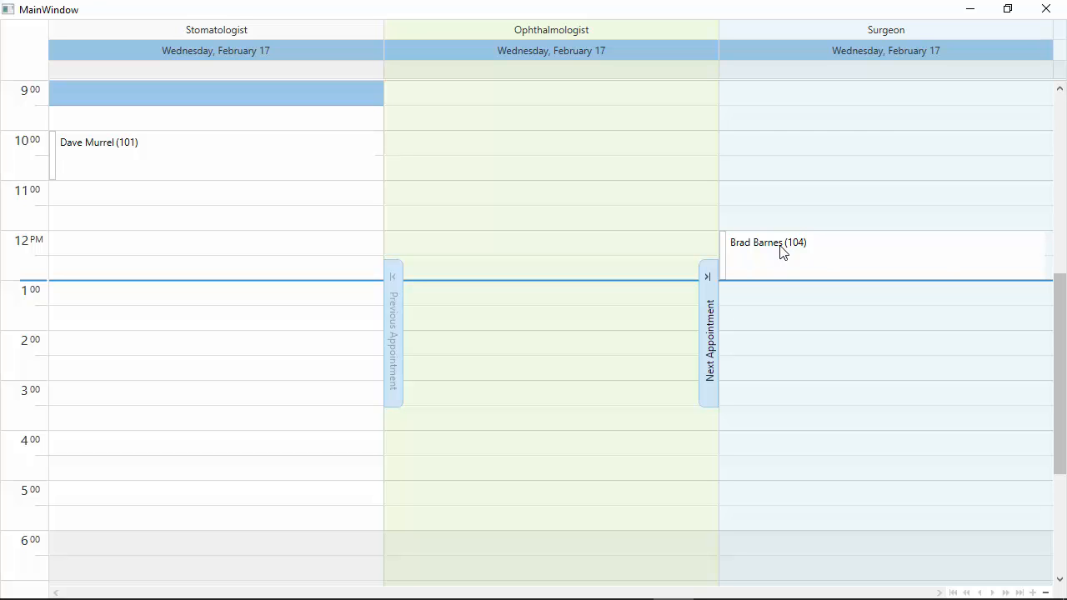
{"action": "double_click", "coordinate": [767, 255]}
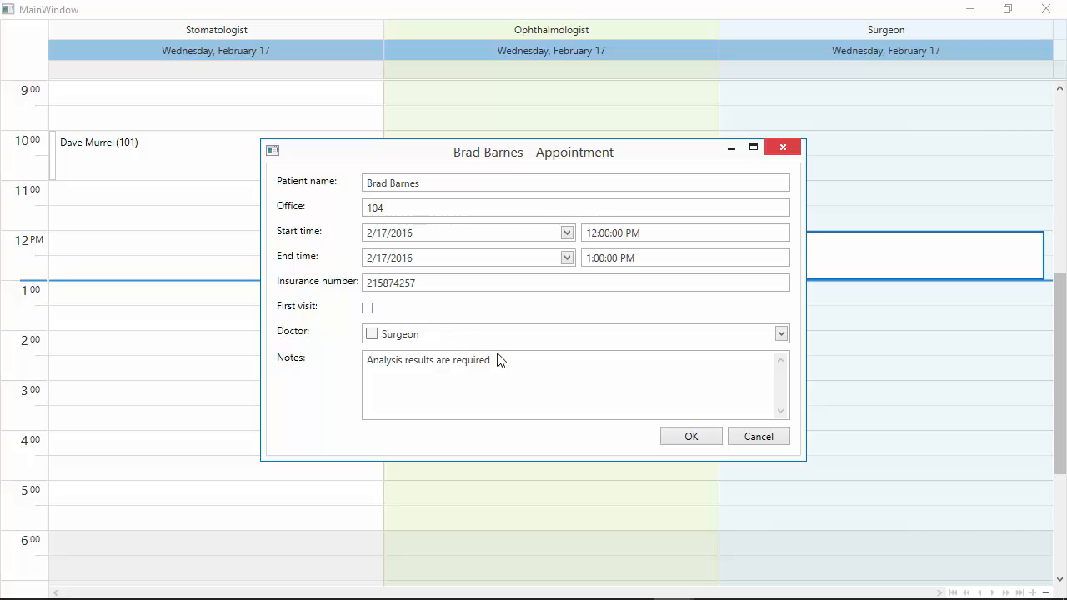
{"action": "left_click", "coordinate": [780, 334]}
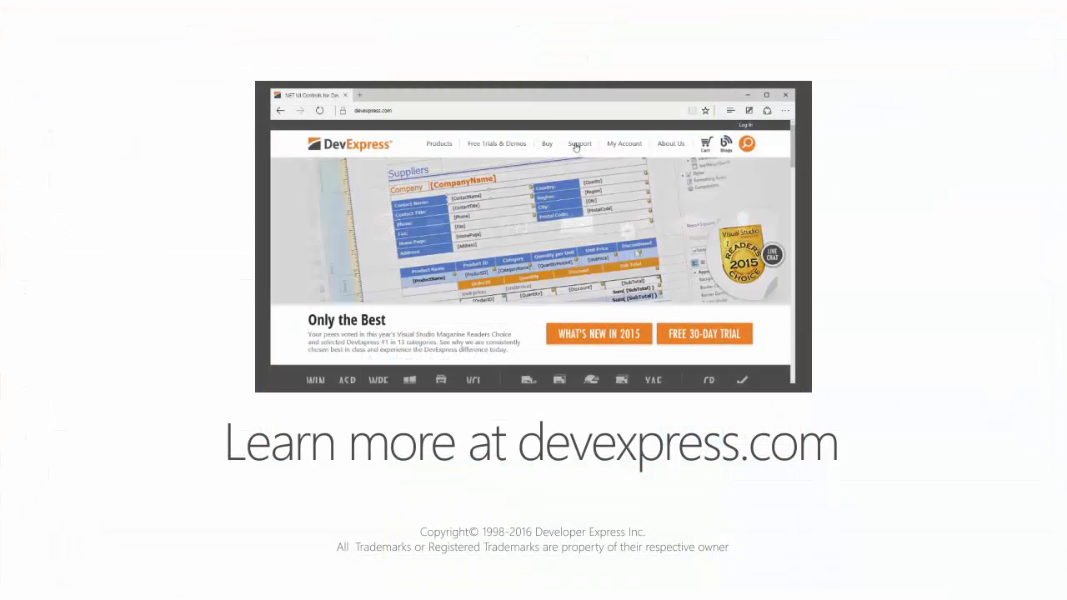
{"action": "left_click", "coordinate": [580, 143]}
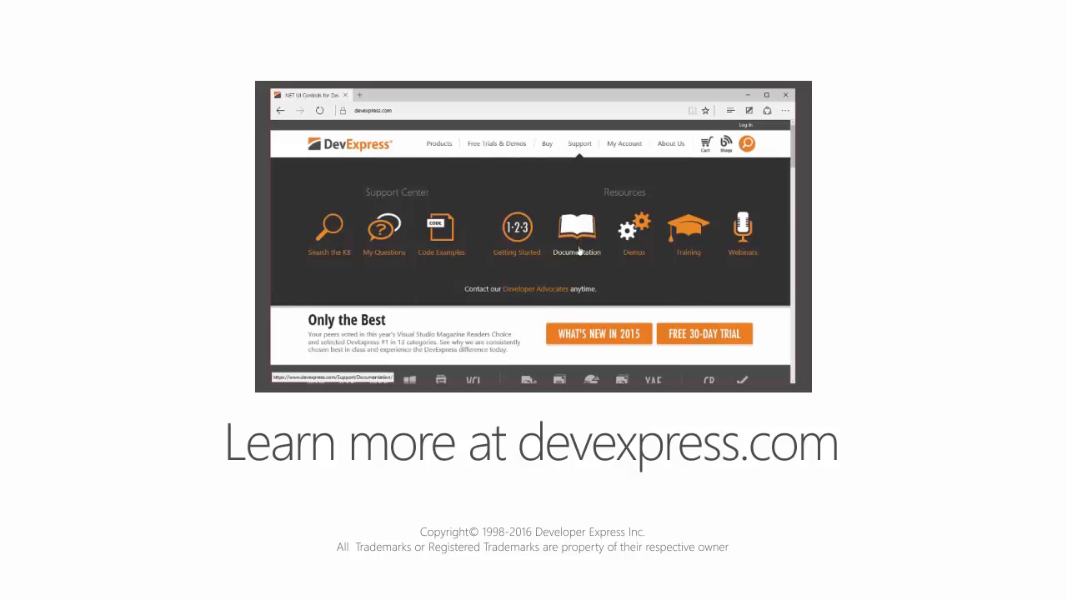
{"action": "left_click", "coordinate": [576, 232]}
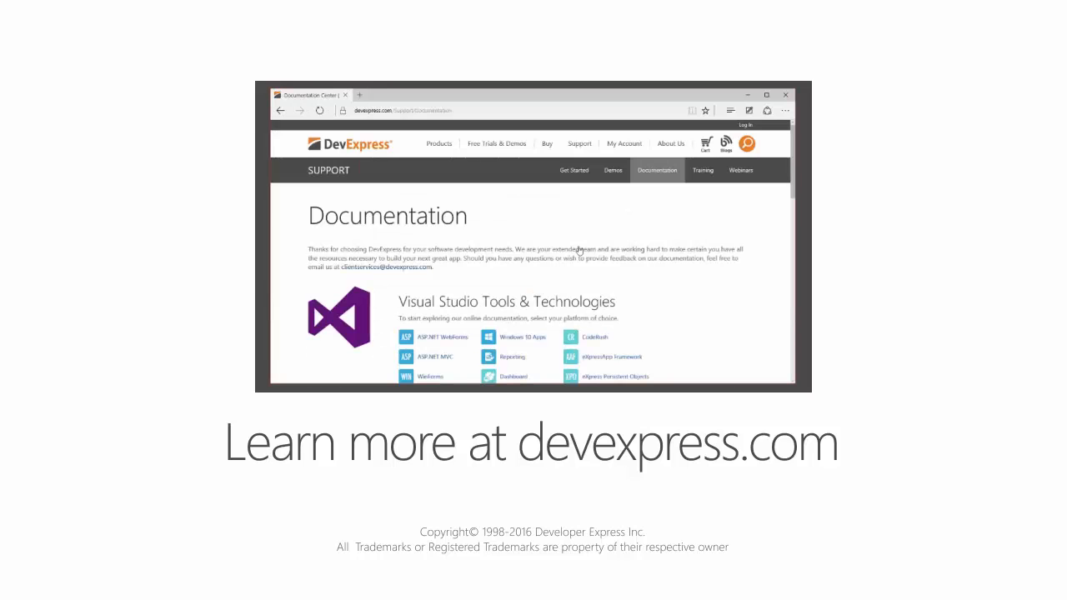
{"action": "scroll", "scroll_direction": "down", "scroll_amount": 3}
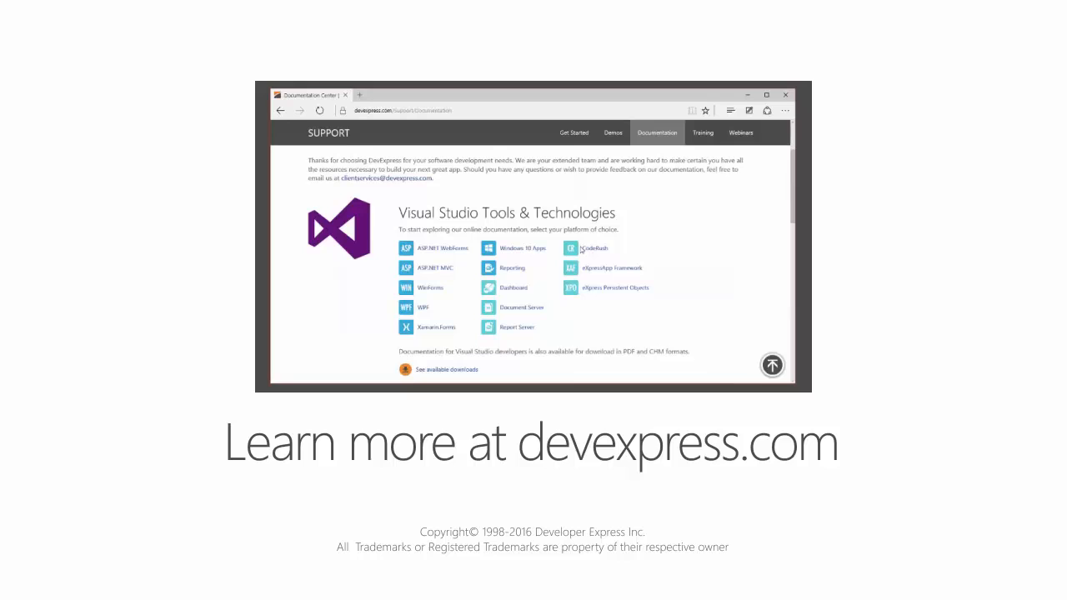